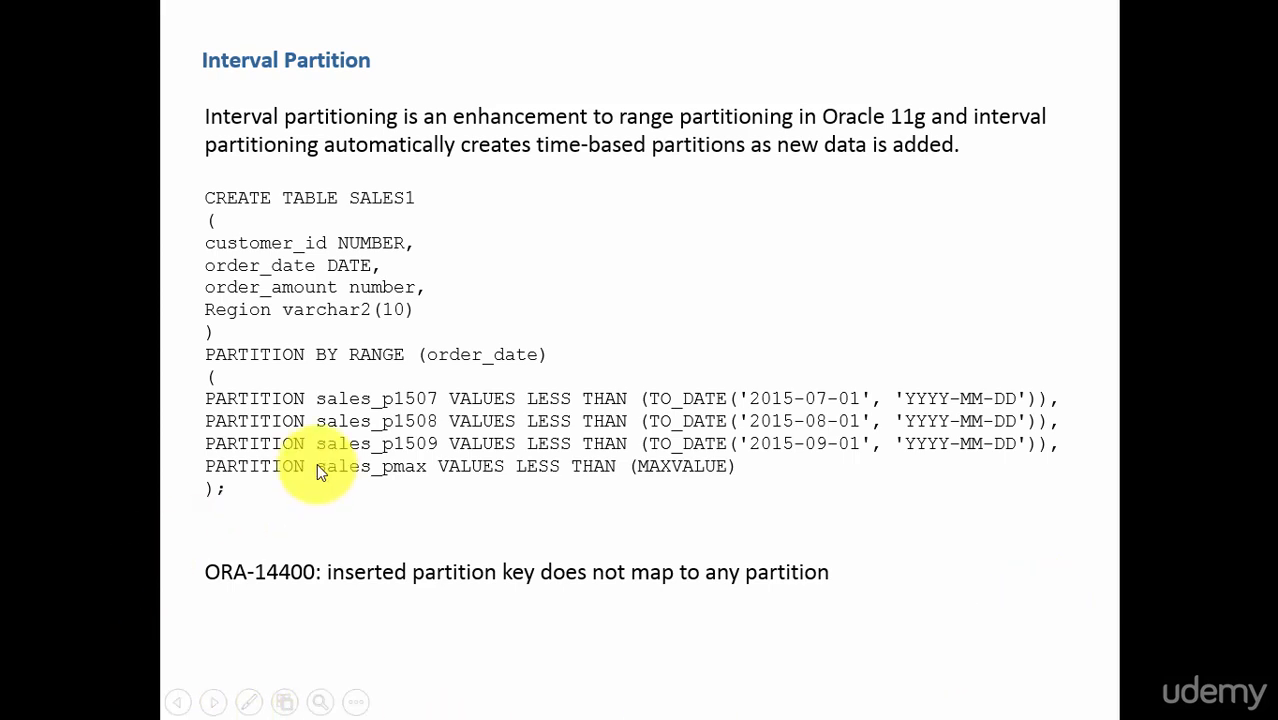
mouse_move(518, 504)
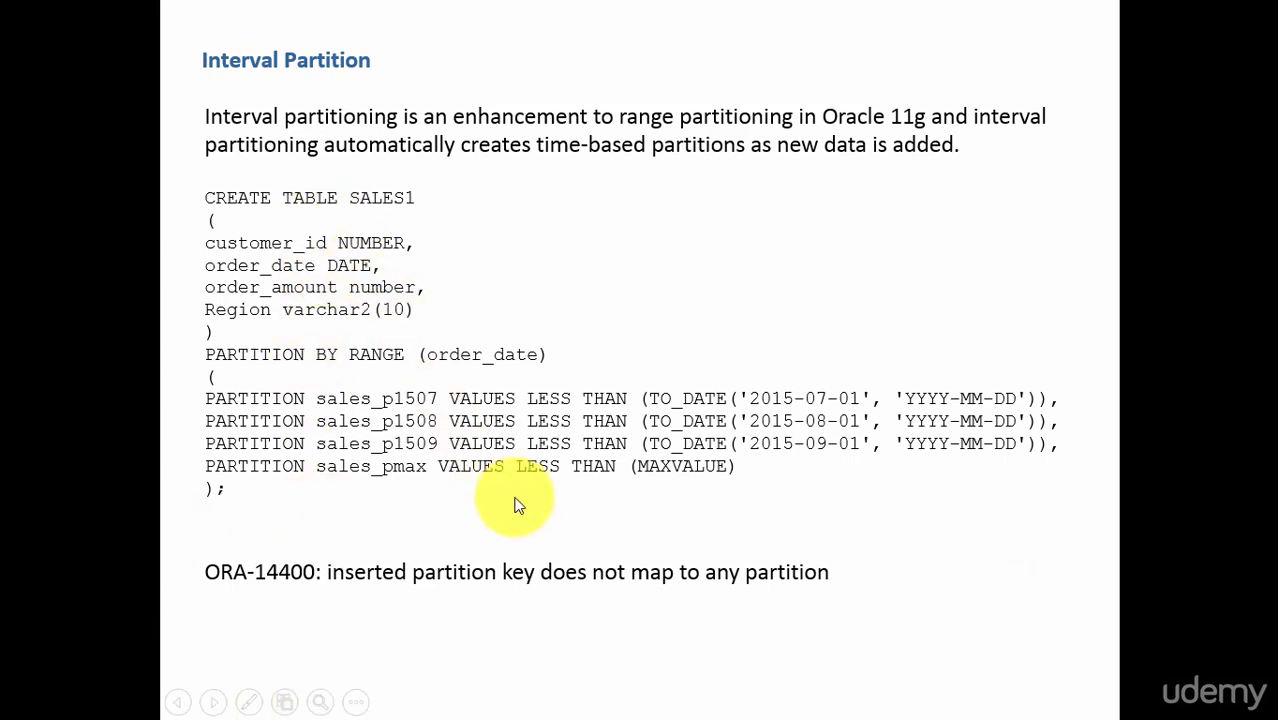
mouse_move(450, 410)
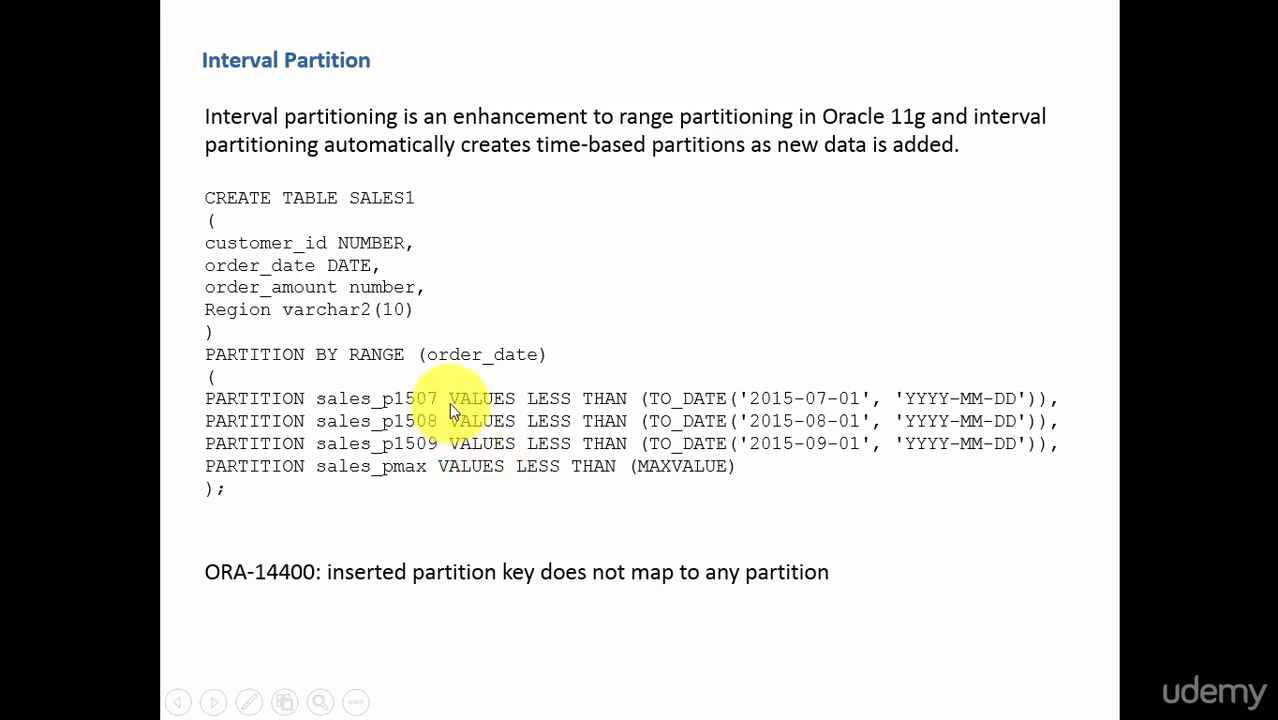
mouse_move(810, 412)
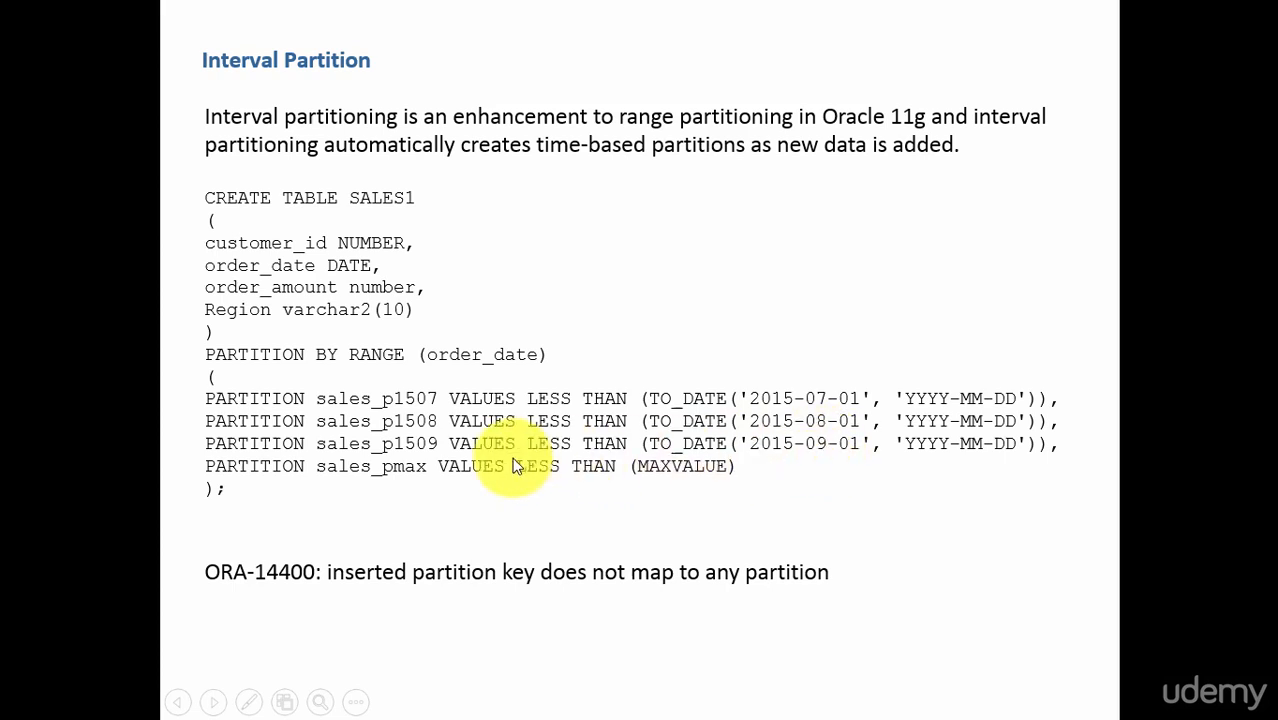
mouse_move(440, 456)
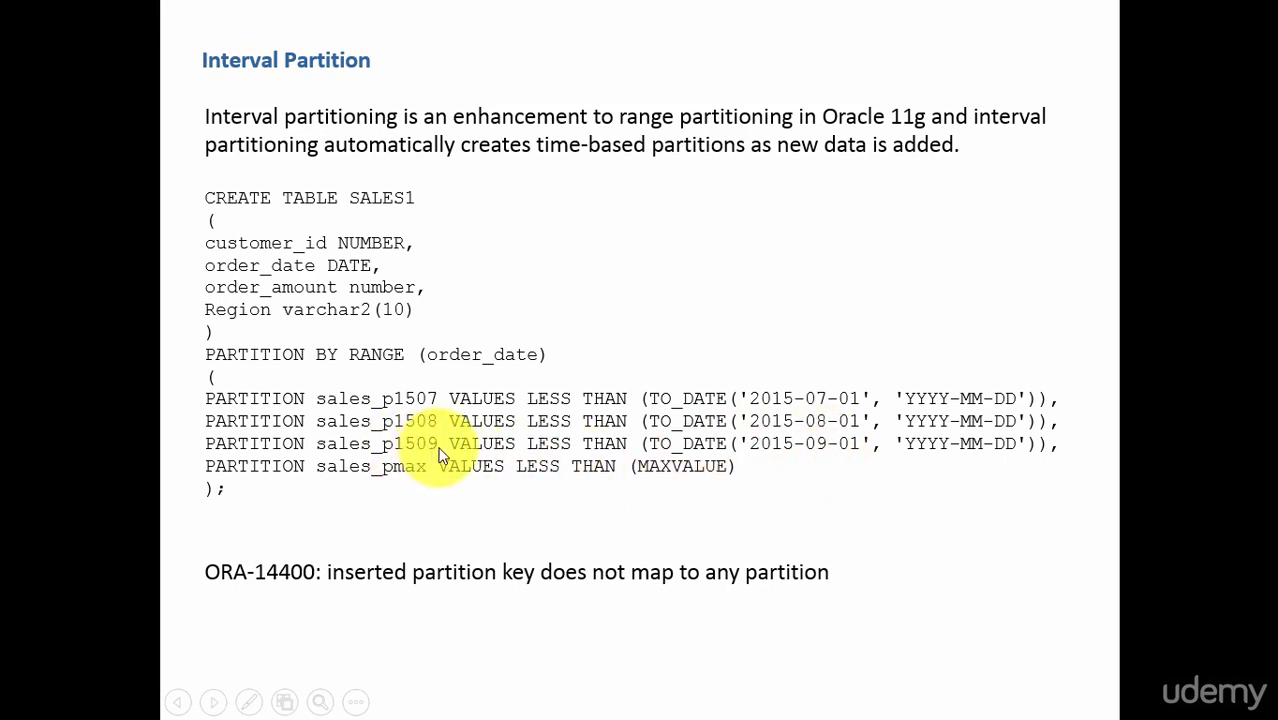
mouse_move(454, 476)
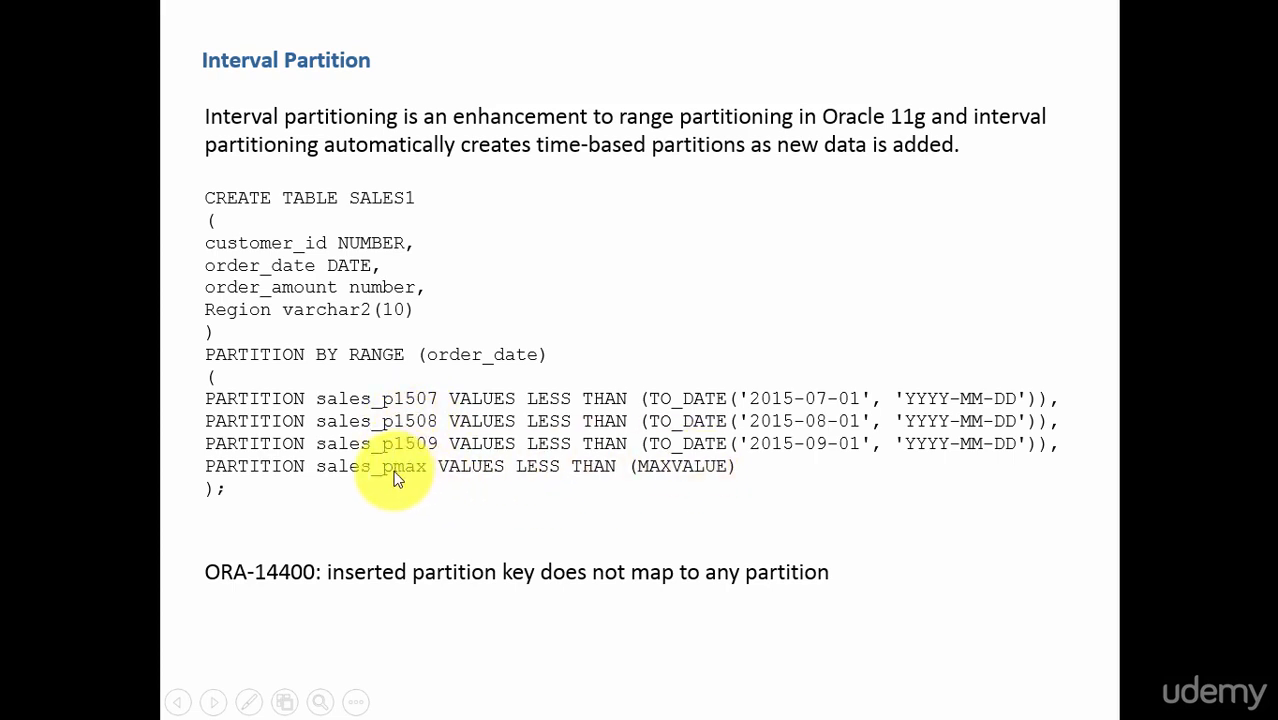
mouse_move(392, 478)
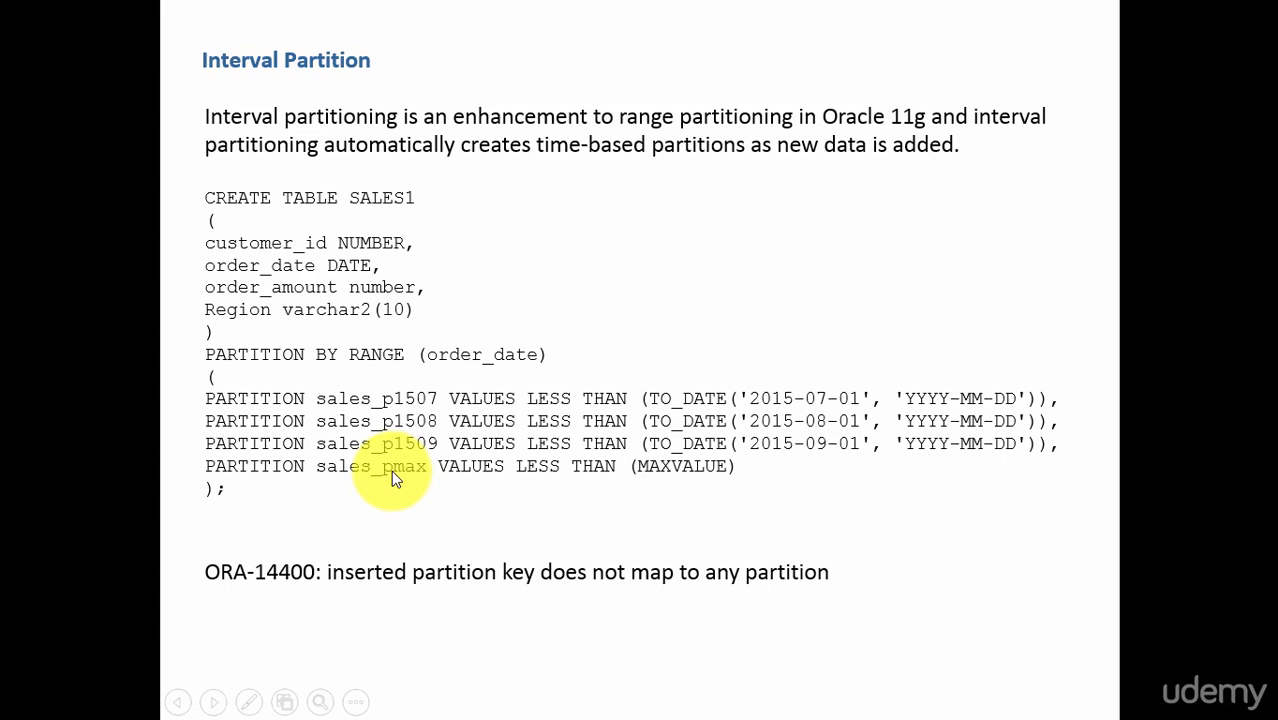
mouse_move(388, 476)
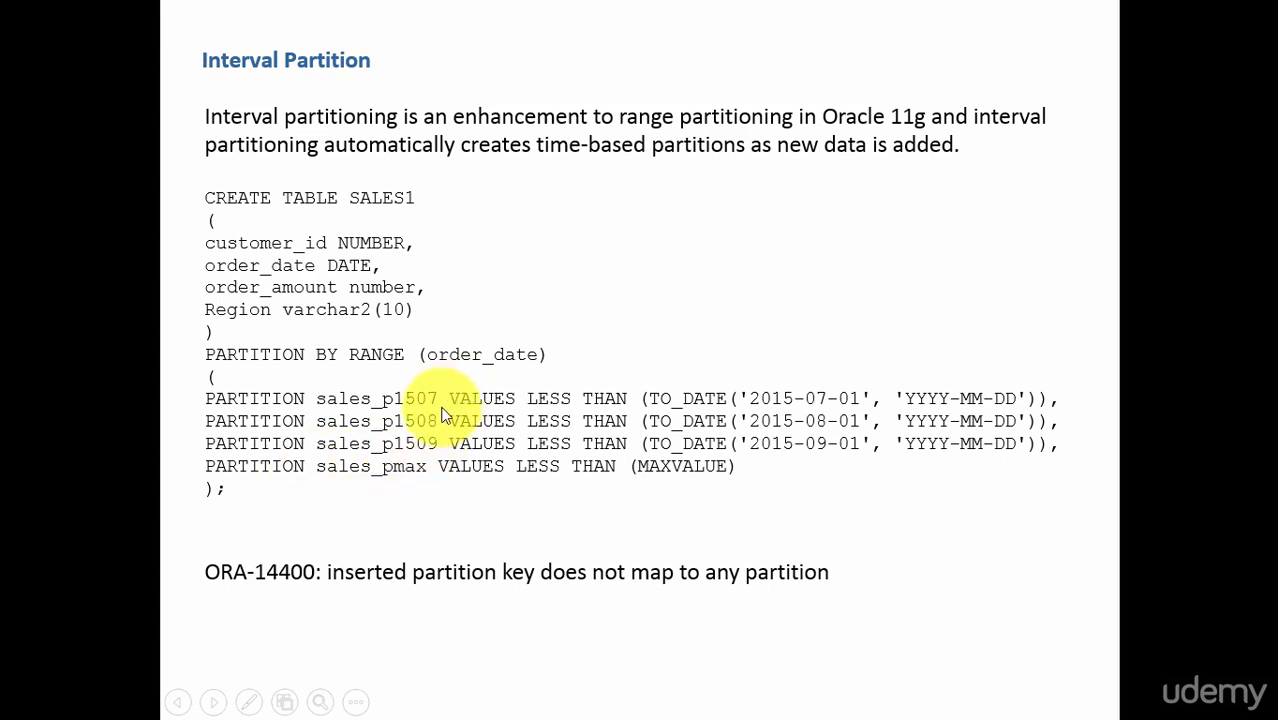
mouse_move(408, 470)
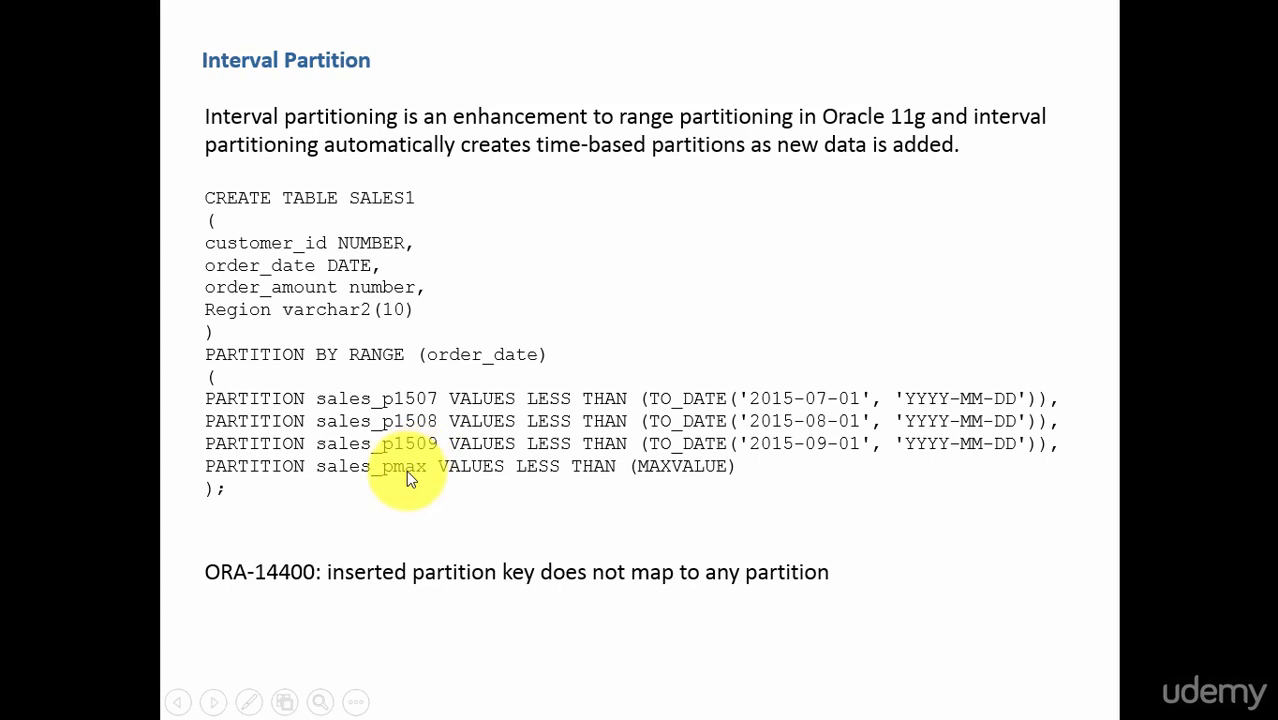
mouse_move(388, 478)
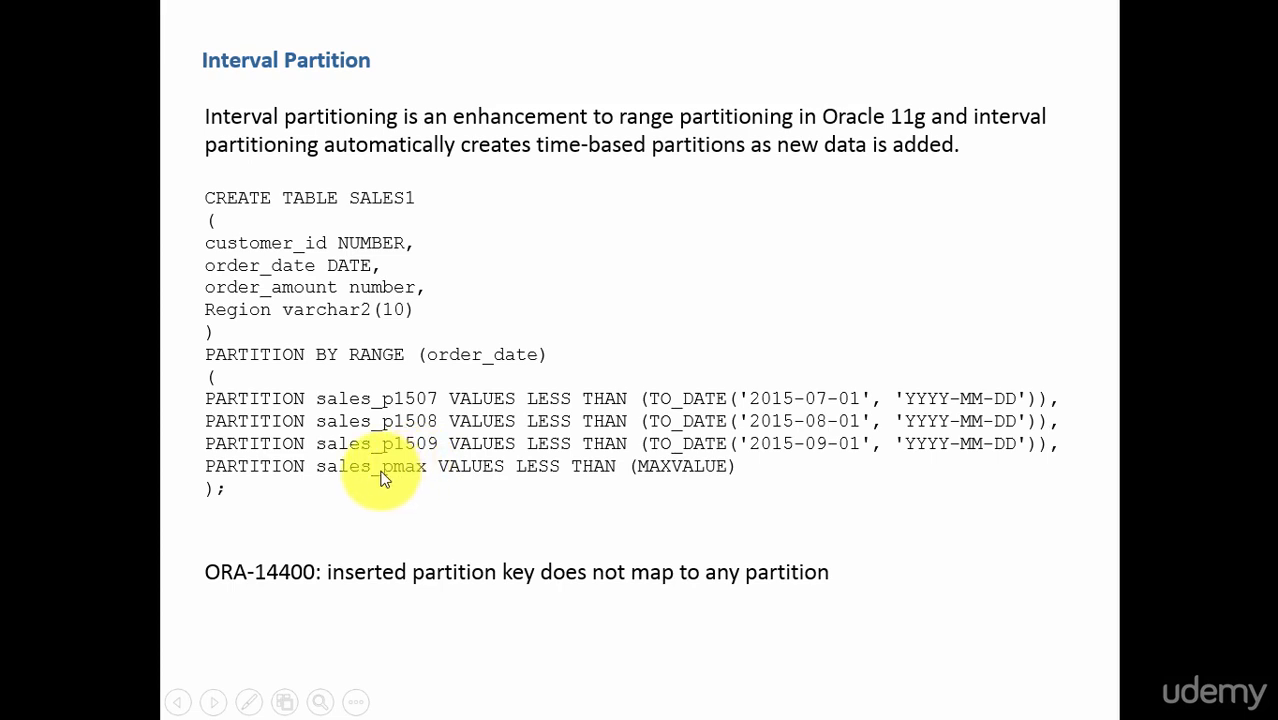
mouse_move(416, 486)
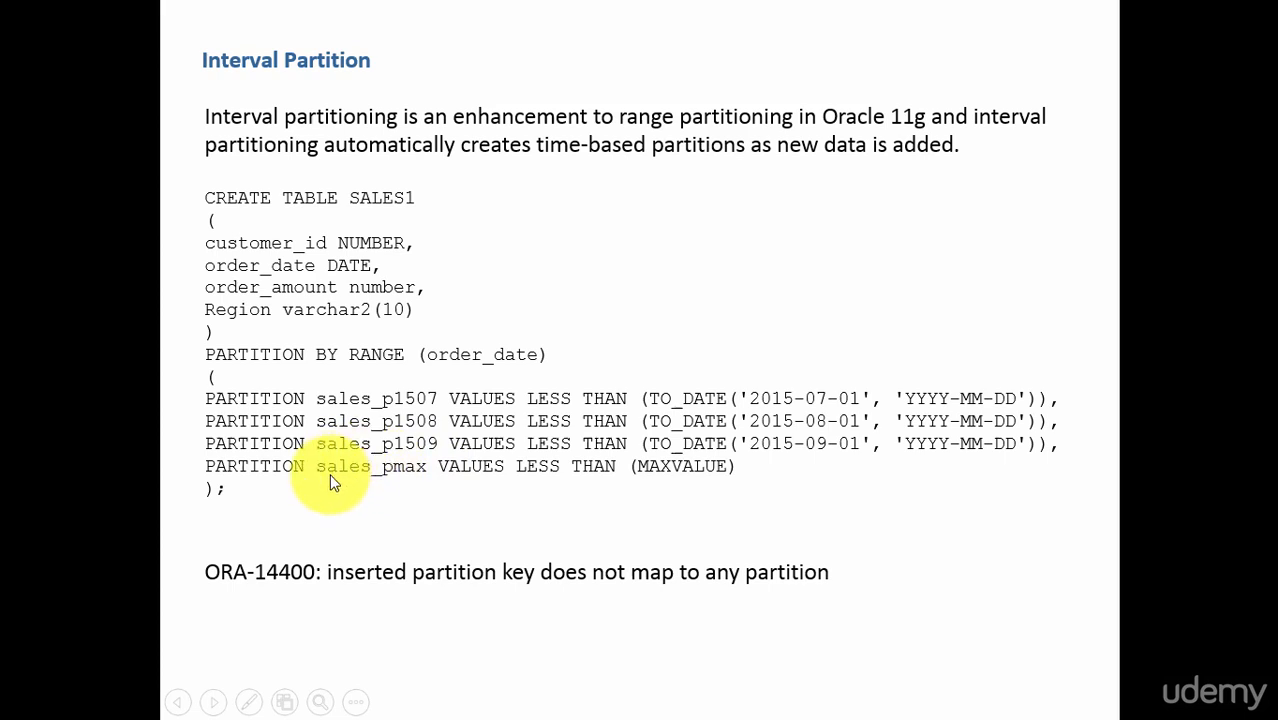
mouse_move(422, 488)
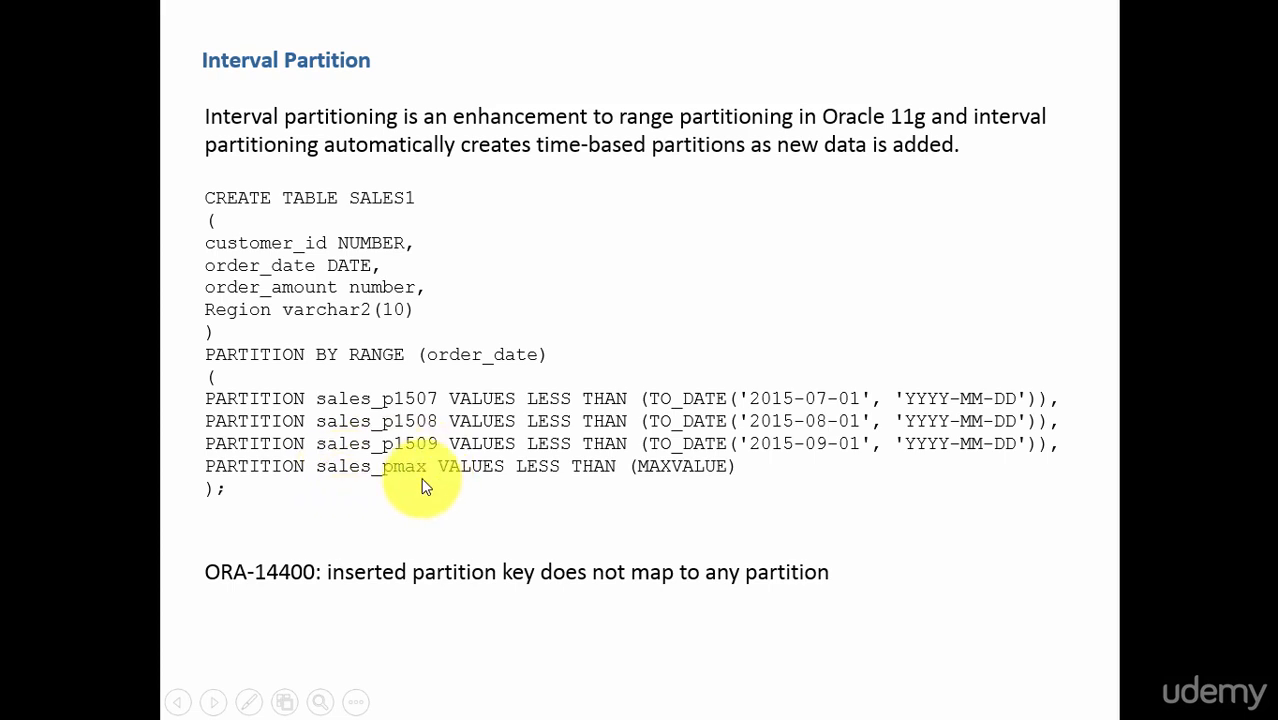
mouse_move(420, 478)
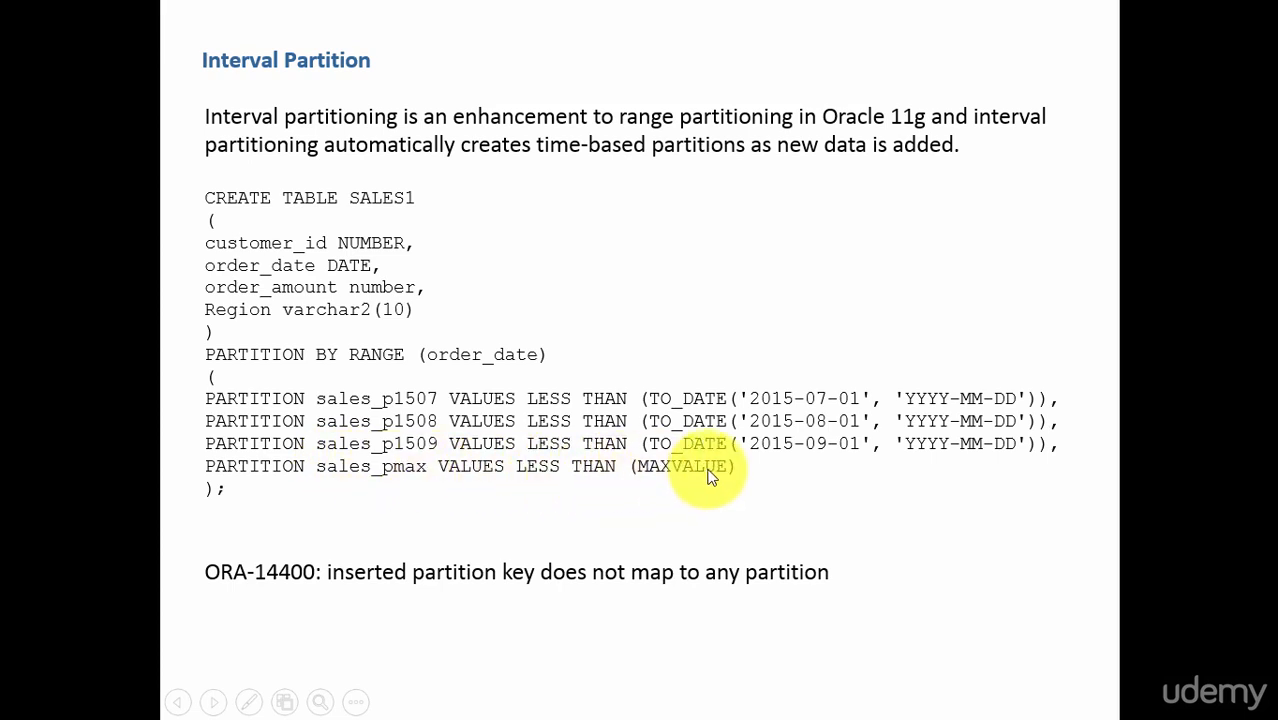
mouse_move(800, 496)
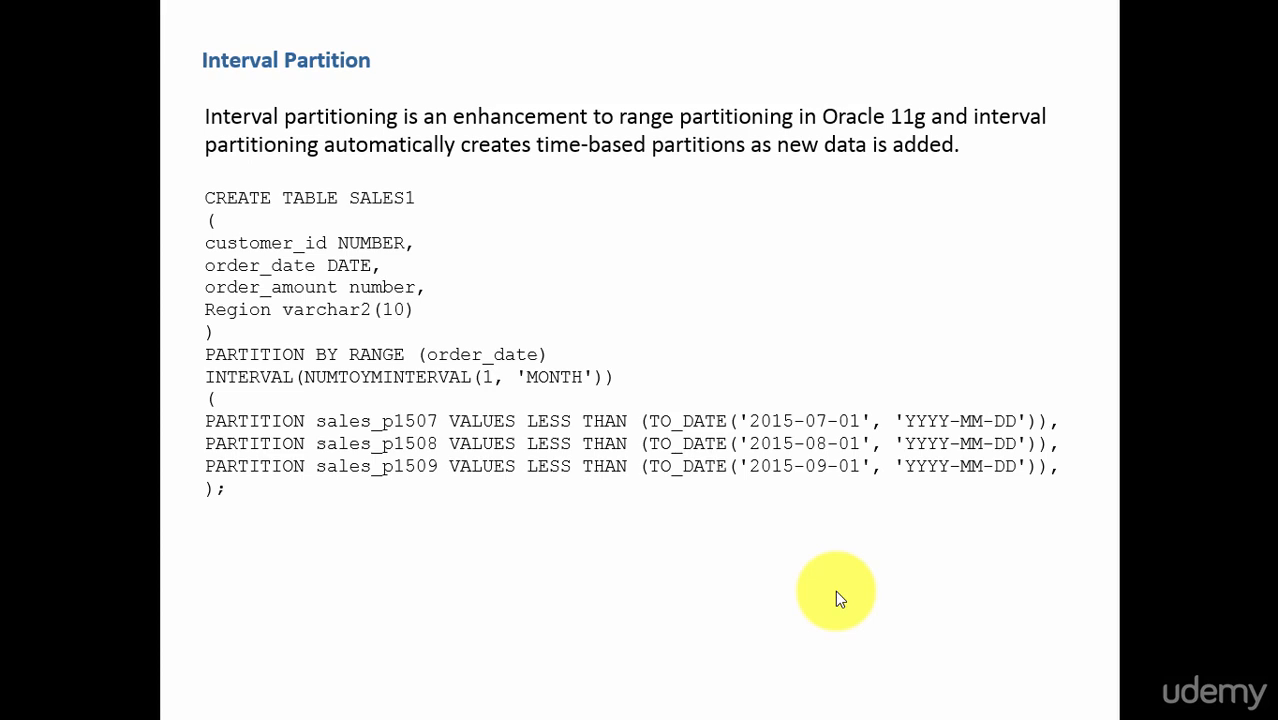
mouse_move(334, 404)
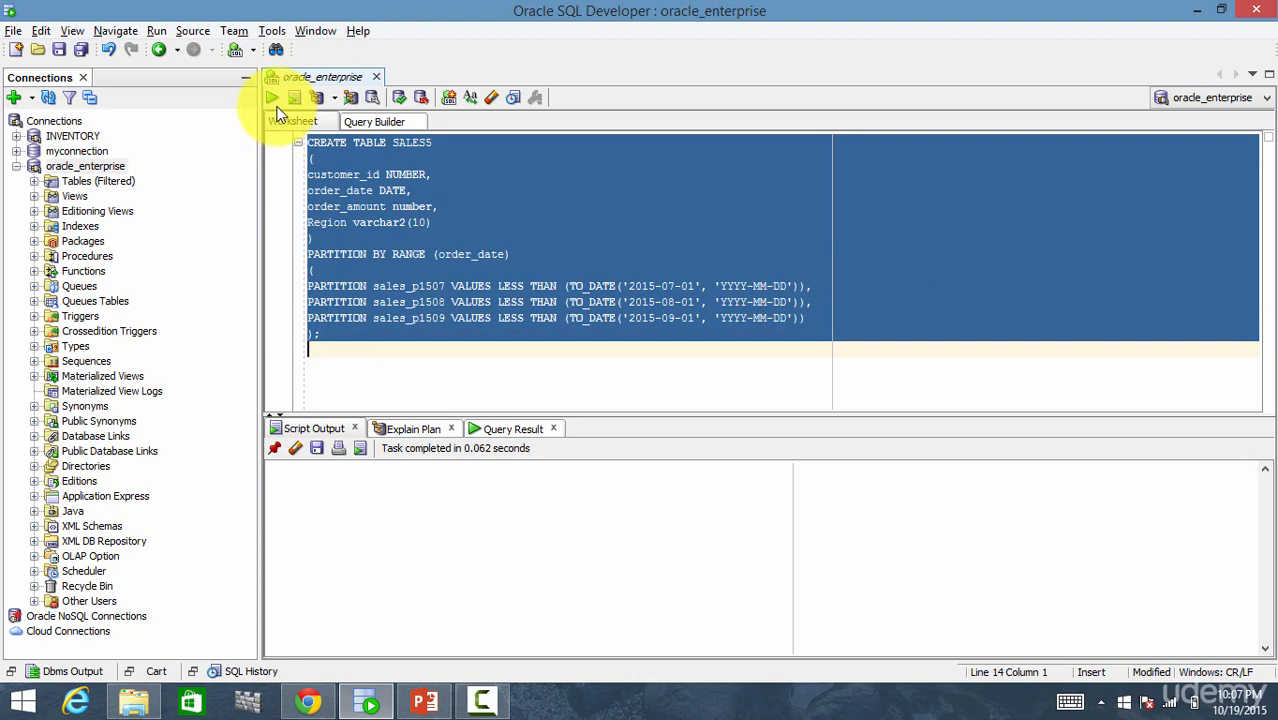
Run the CREATE TABLE SALES5 script and begin the INSERT INTO SALES5 statement.
left_click(272, 96)
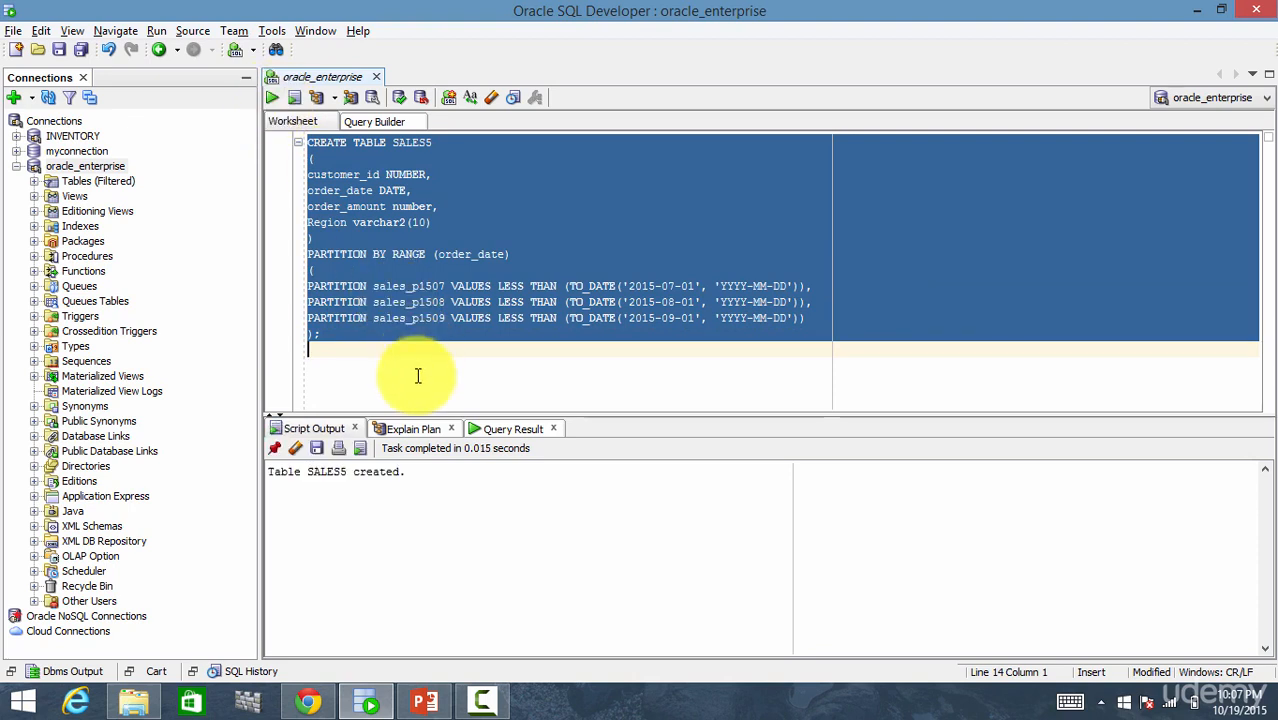
type("INSERT INTO SALES5 VALUES (1,'")
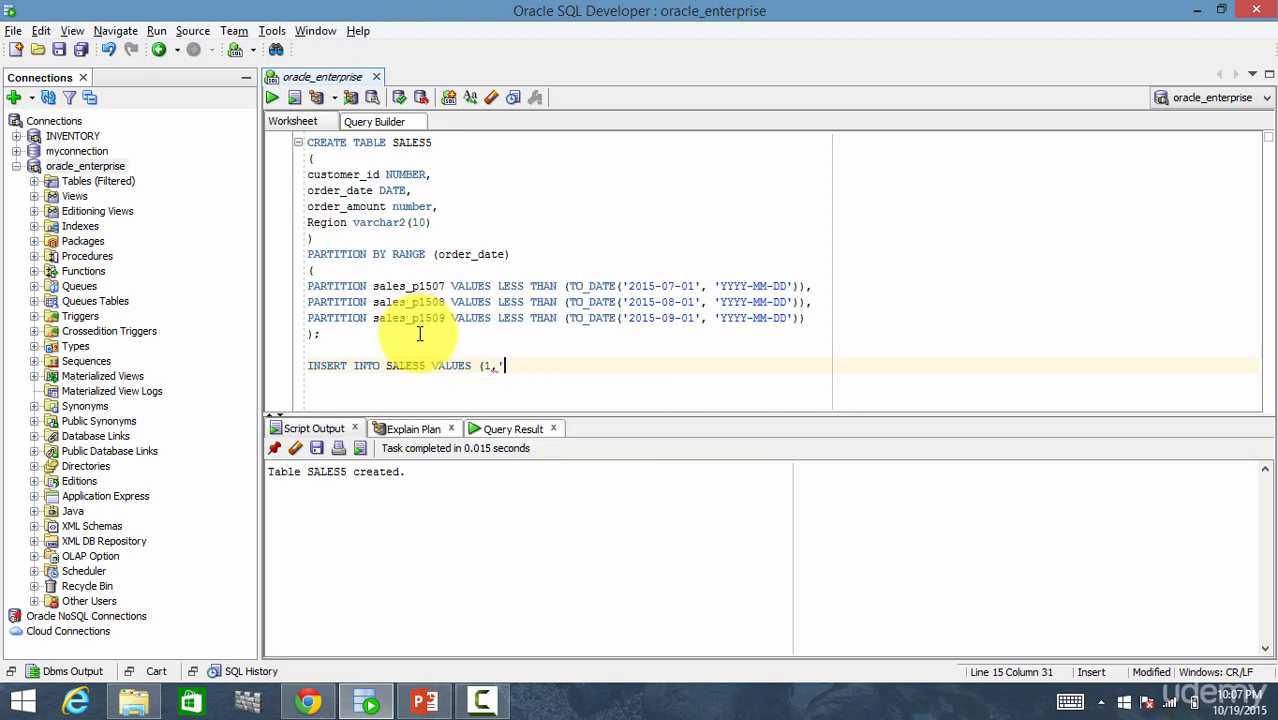
Insert a 12-JAN-2015 row with amount 100 into SALES5 successfully.
type("12-JAN")
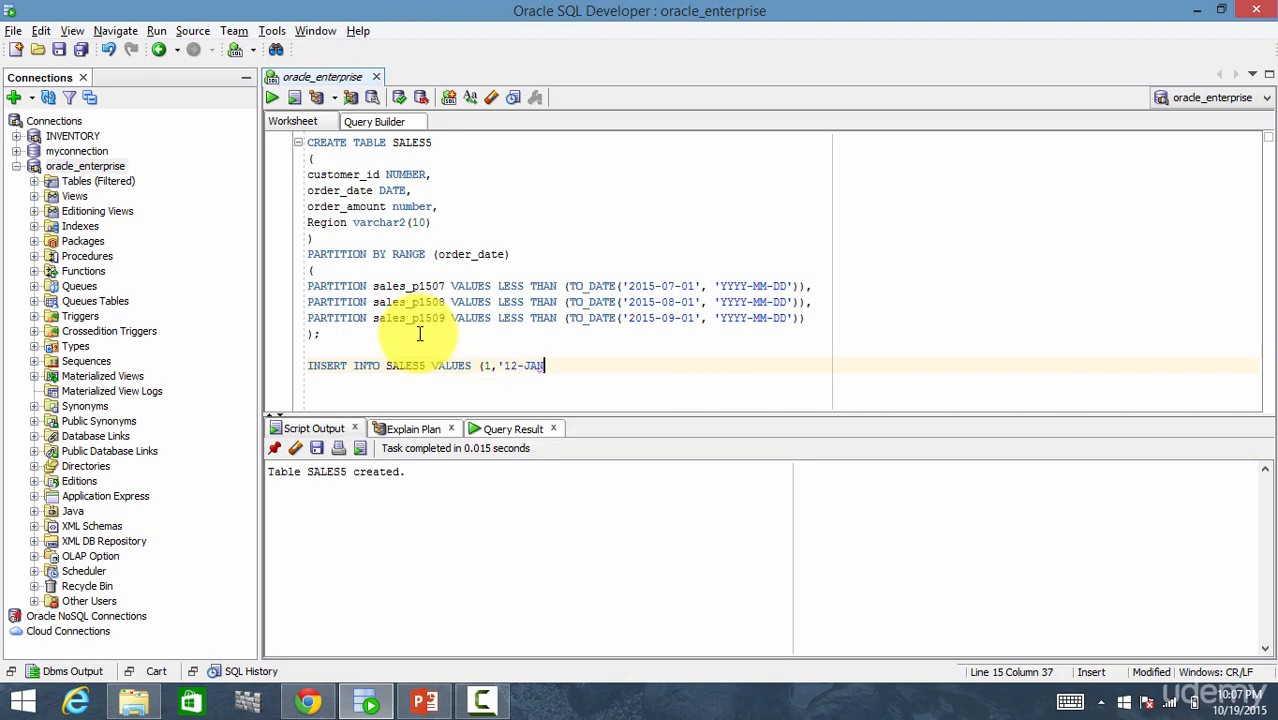
type("-2015'")
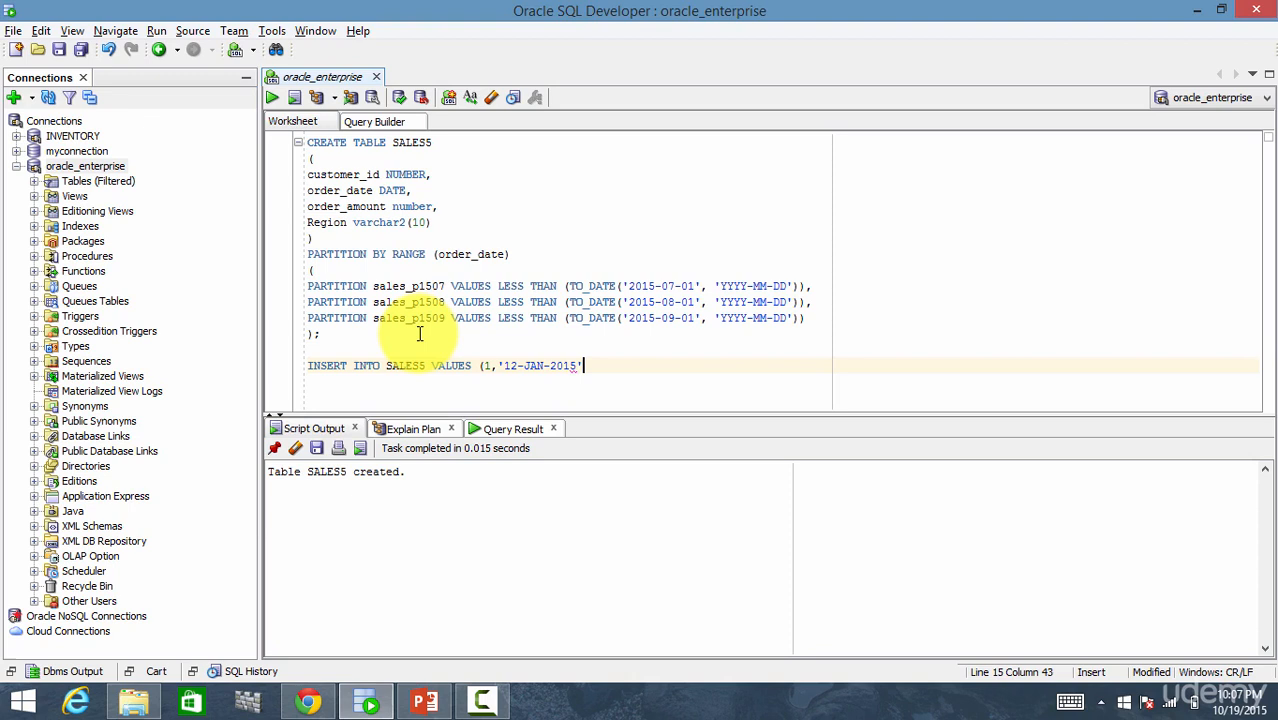
type("100,'EAST")
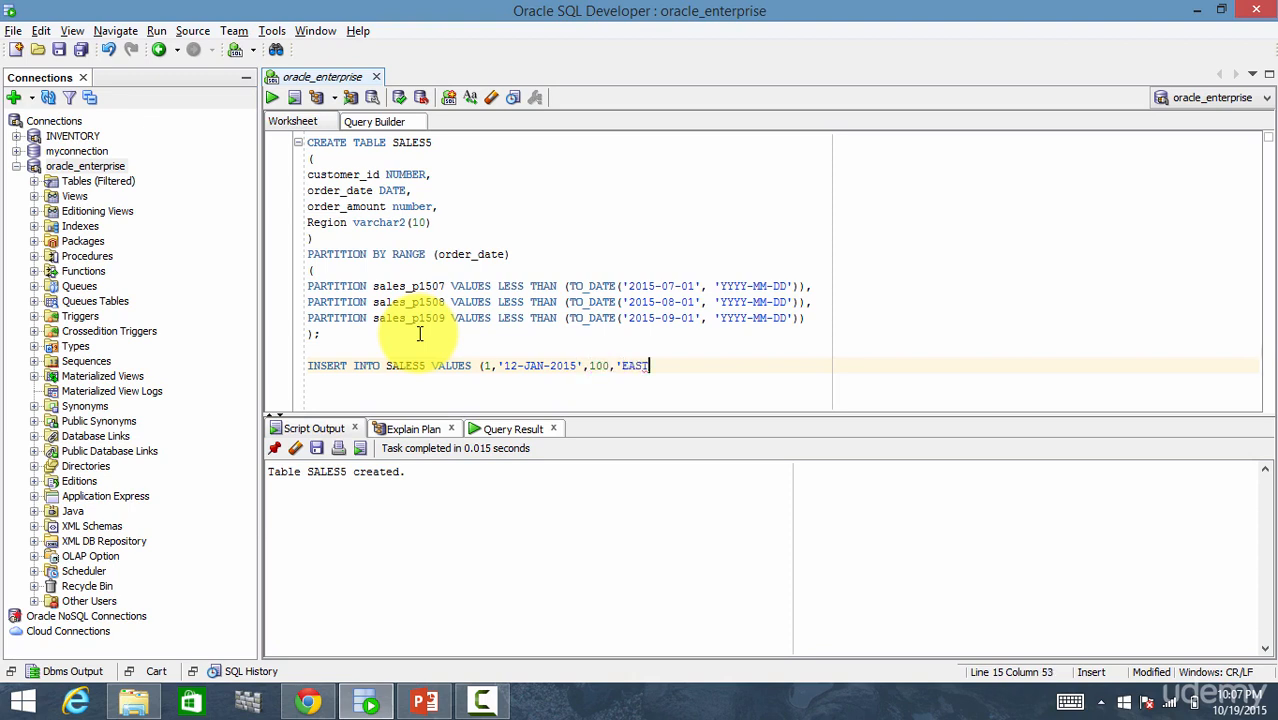
type("');")
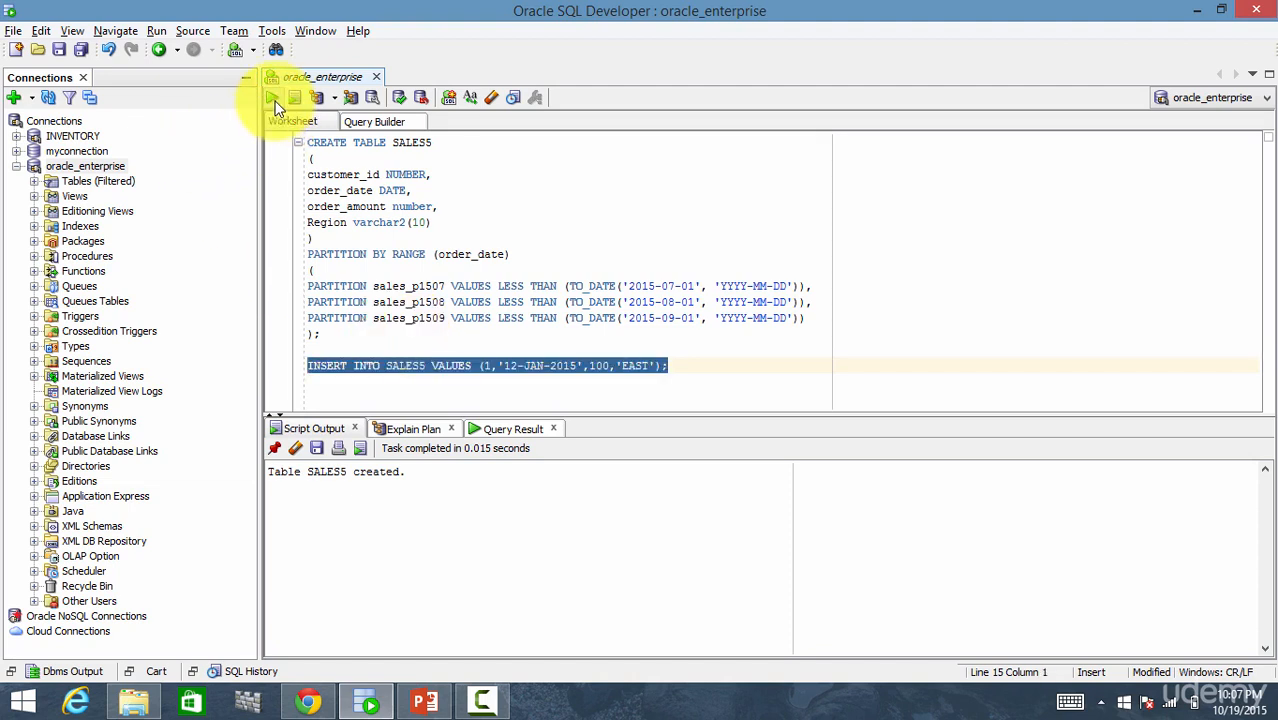
left_click(272, 96)
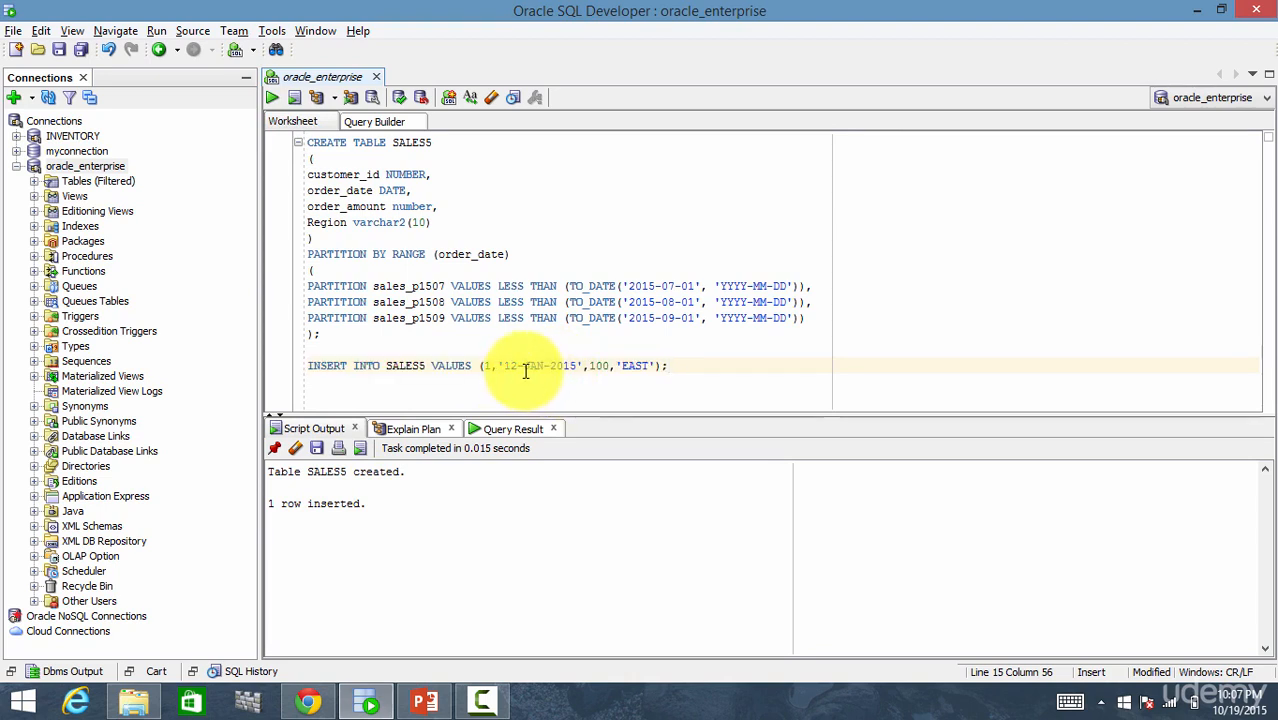
mouse_move(584, 370)
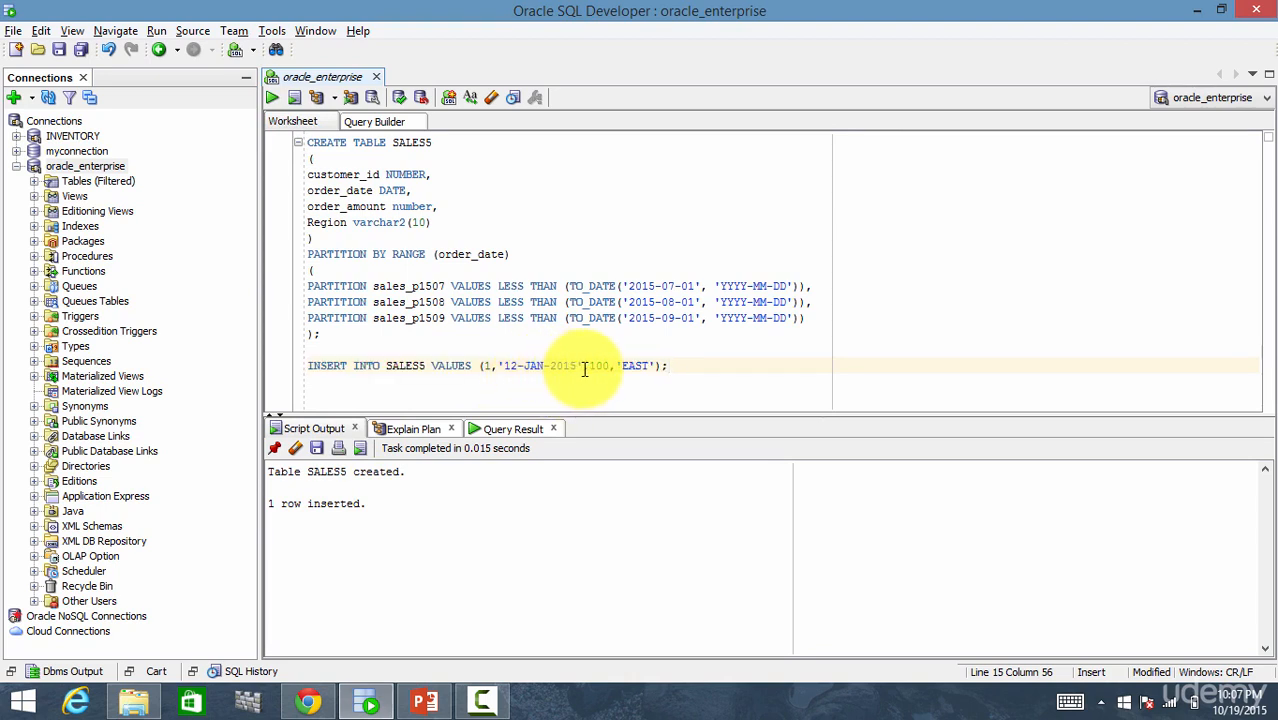
mouse_move(440, 284)
type("OCT")
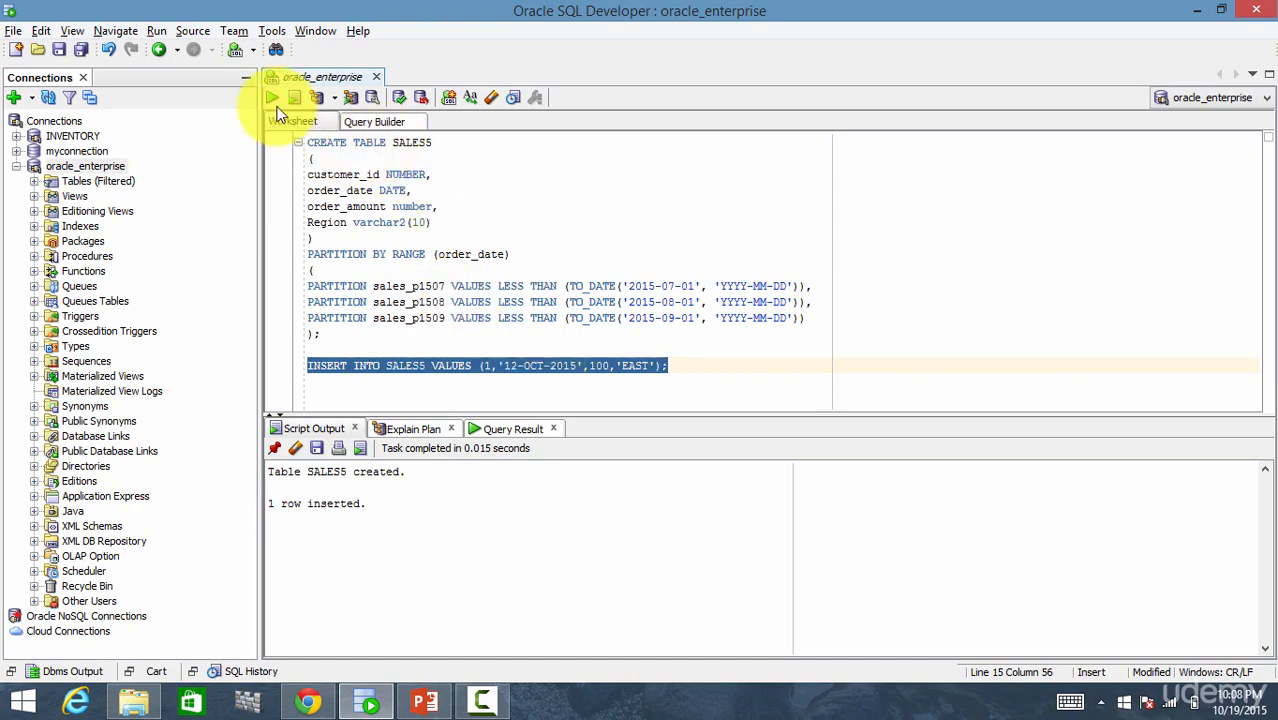
Run the 12-OCT-2015 insert, which fails with ORA-14400 (no matching partition).
left_click(272, 96)
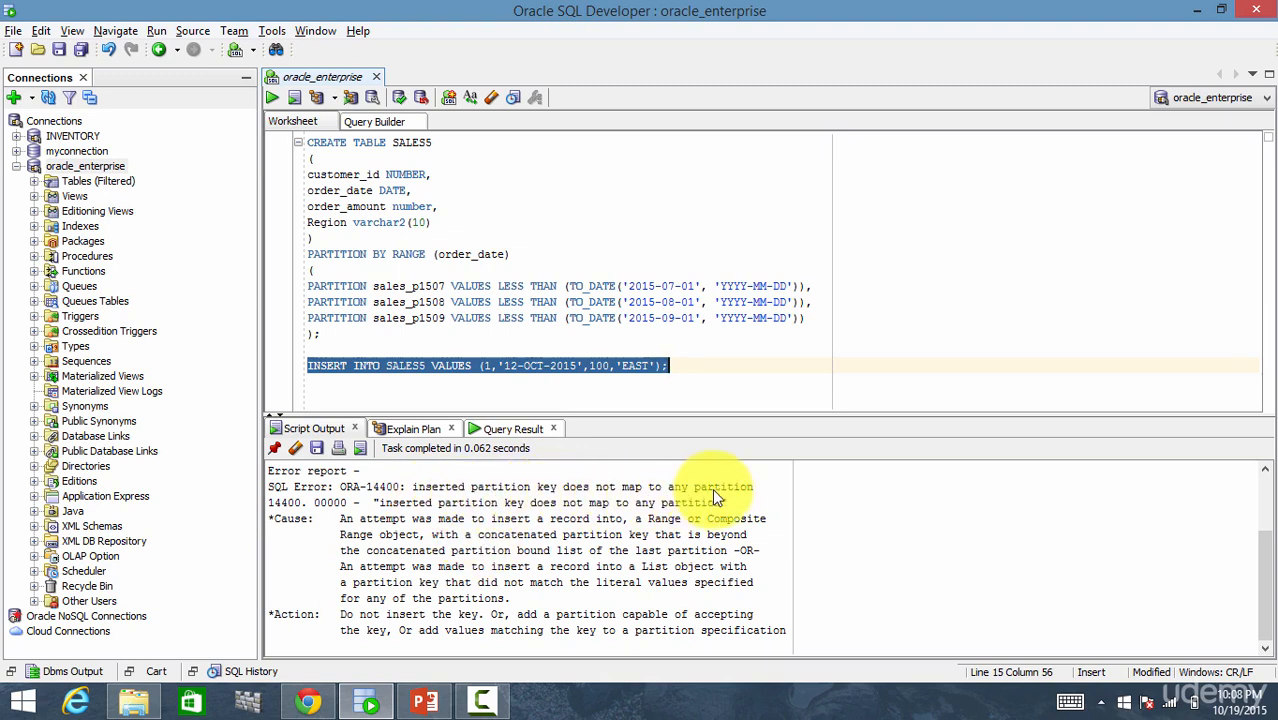
mouse_move(612, 398)
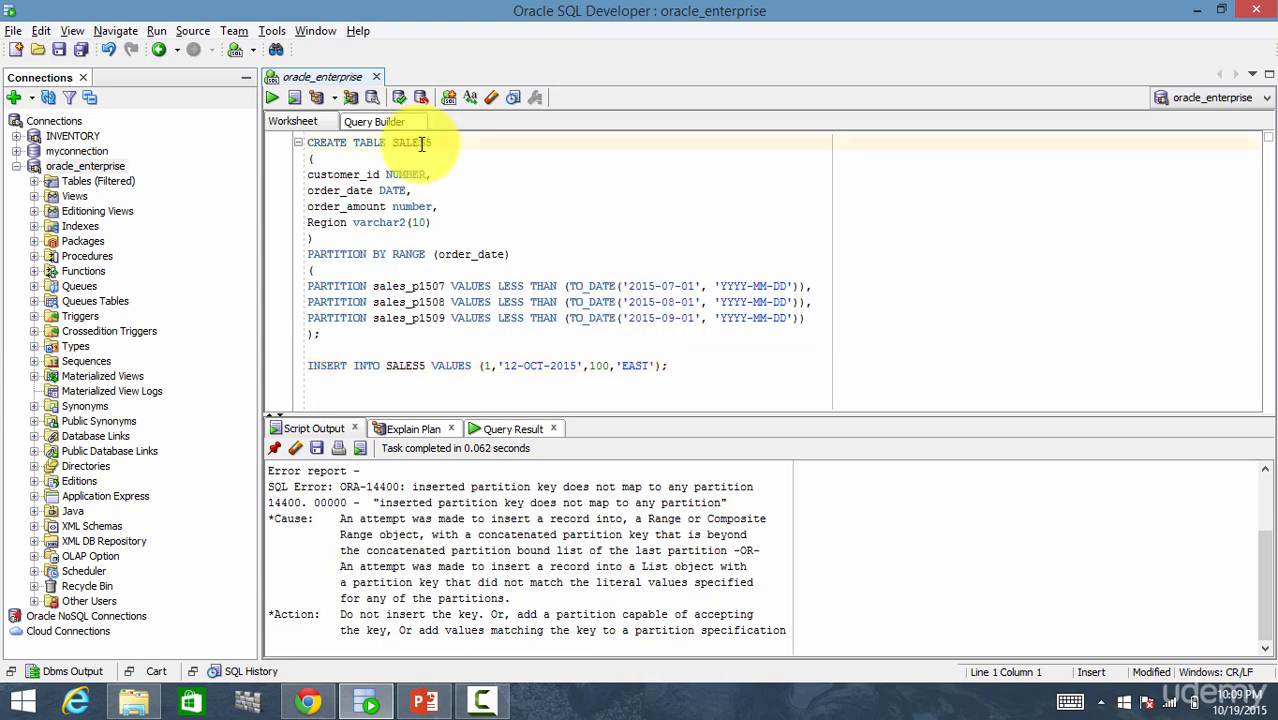
Drop the SALES5 table and clear the previous Script Output.
type("SALES5")
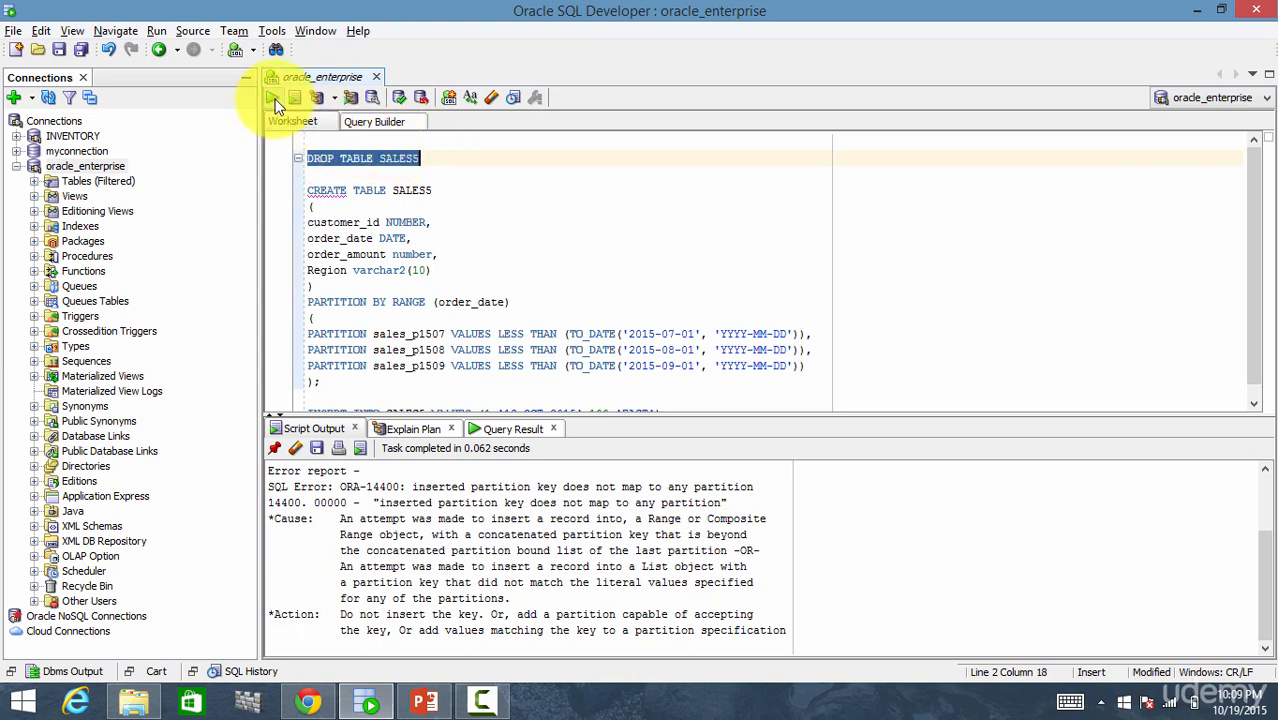
left_click(272, 96)
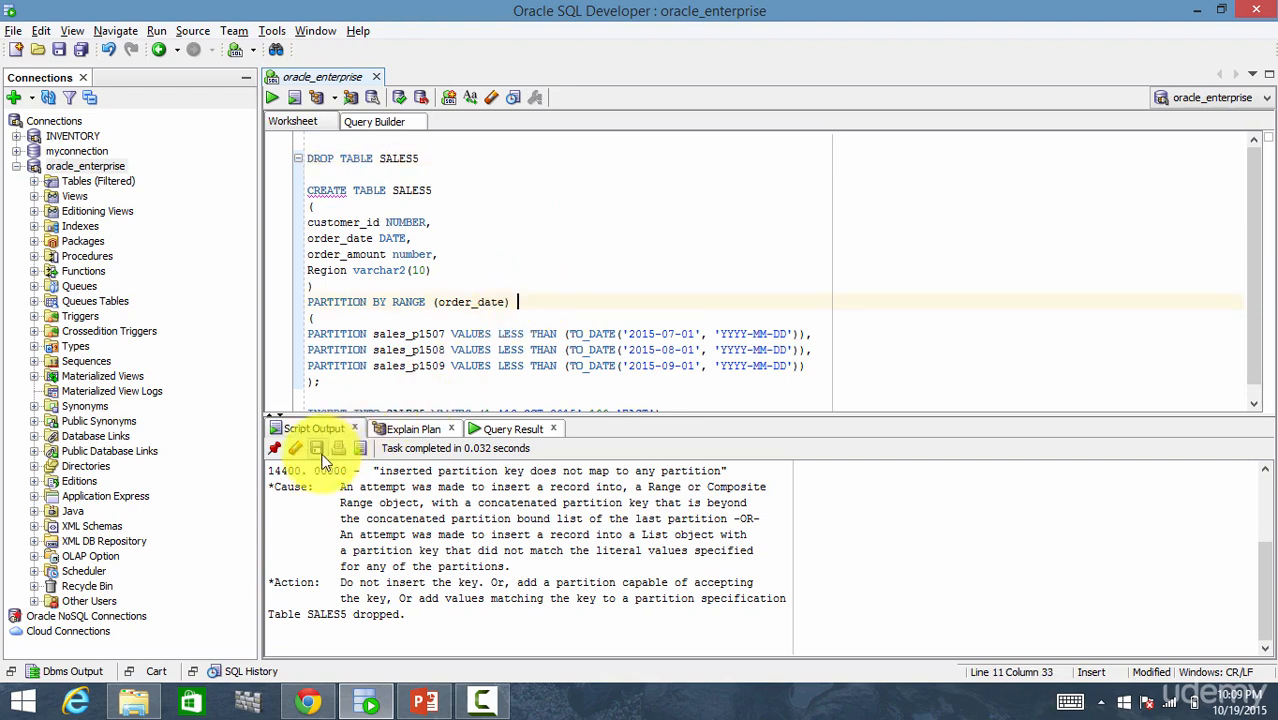
left_click(296, 448)
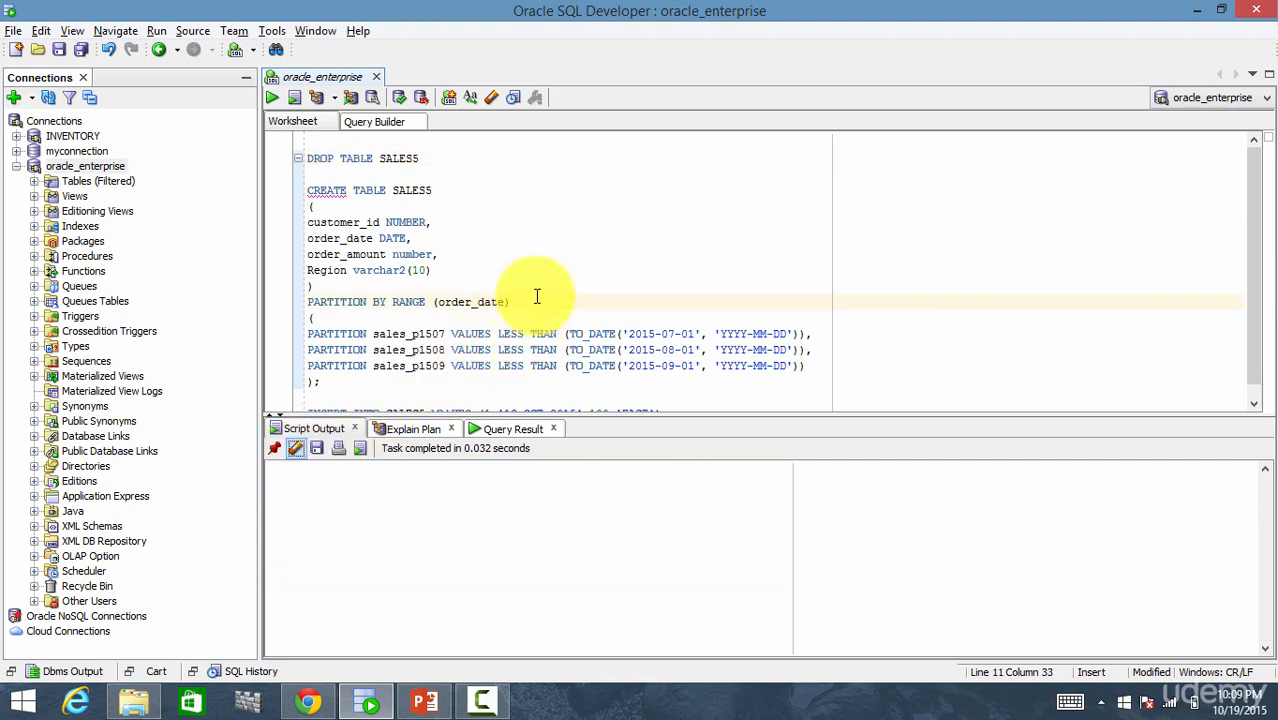
Add INTERVAL (NUMTOYMINTERVAL(1,'MONTH')) to the SALES5 range-partition definition.
type("INTERVAL")
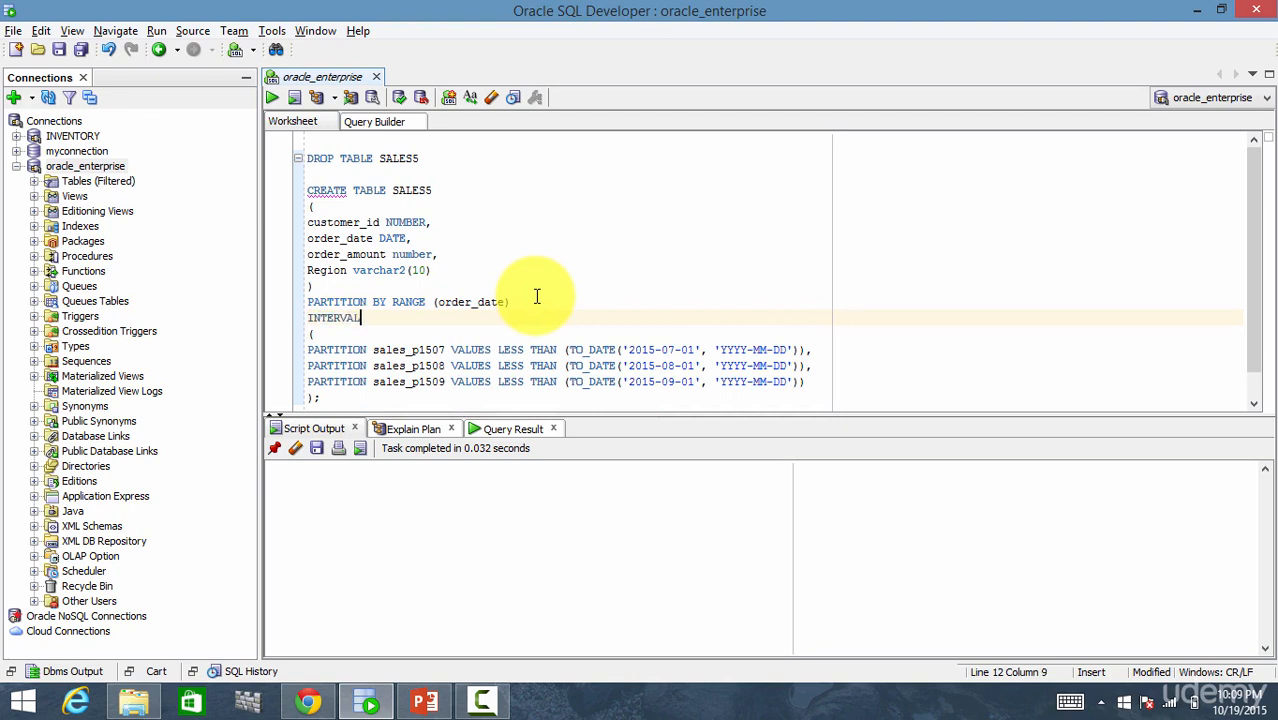
type("(NUM")
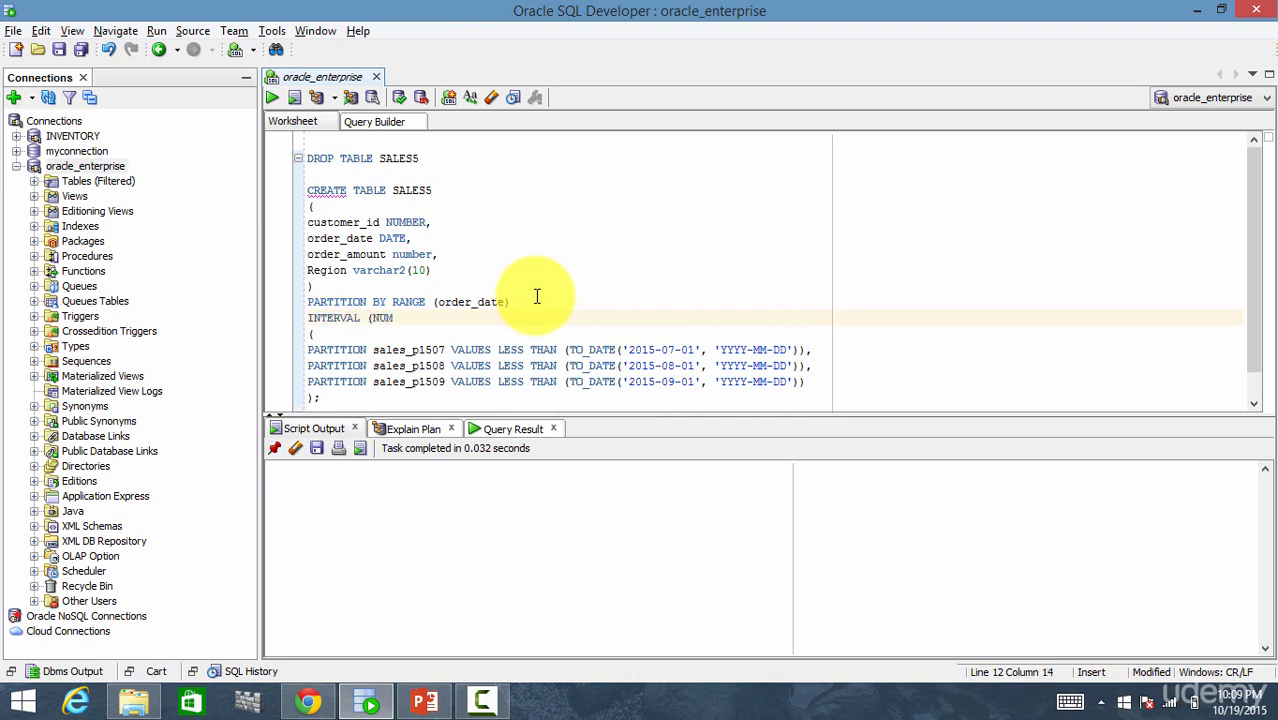
type("TOYMINTERVAL(")
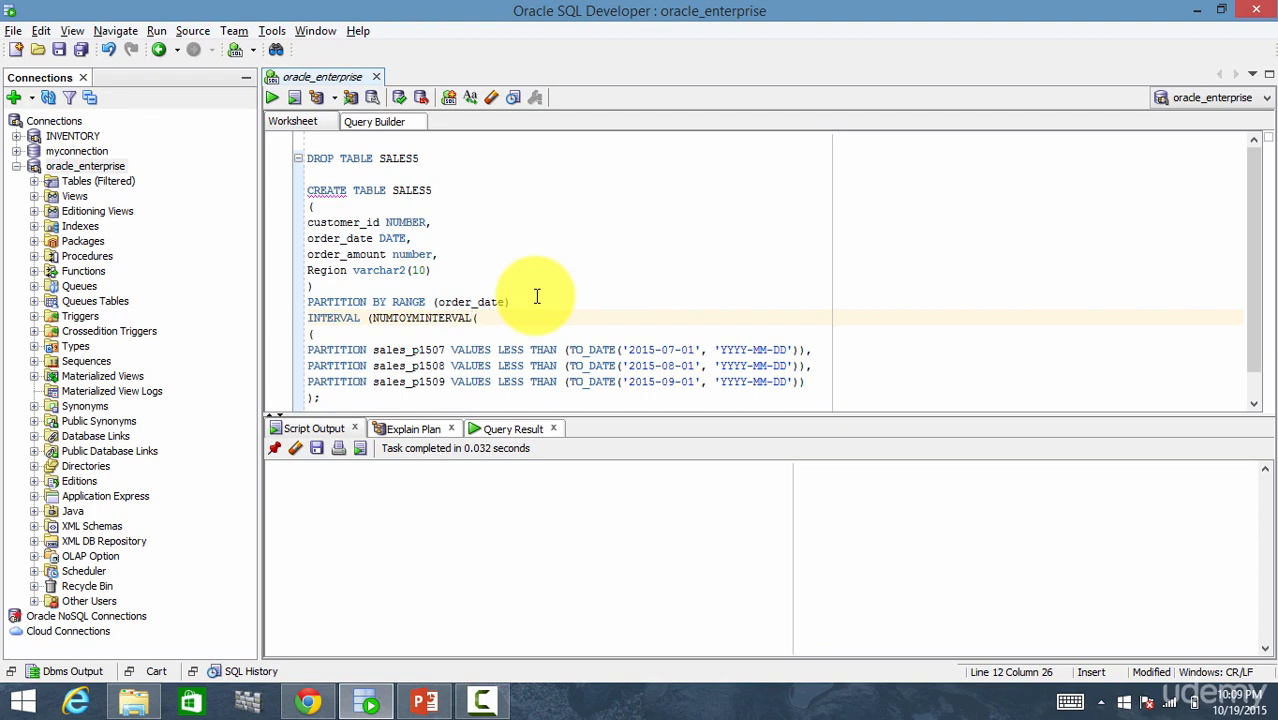
type("1,")
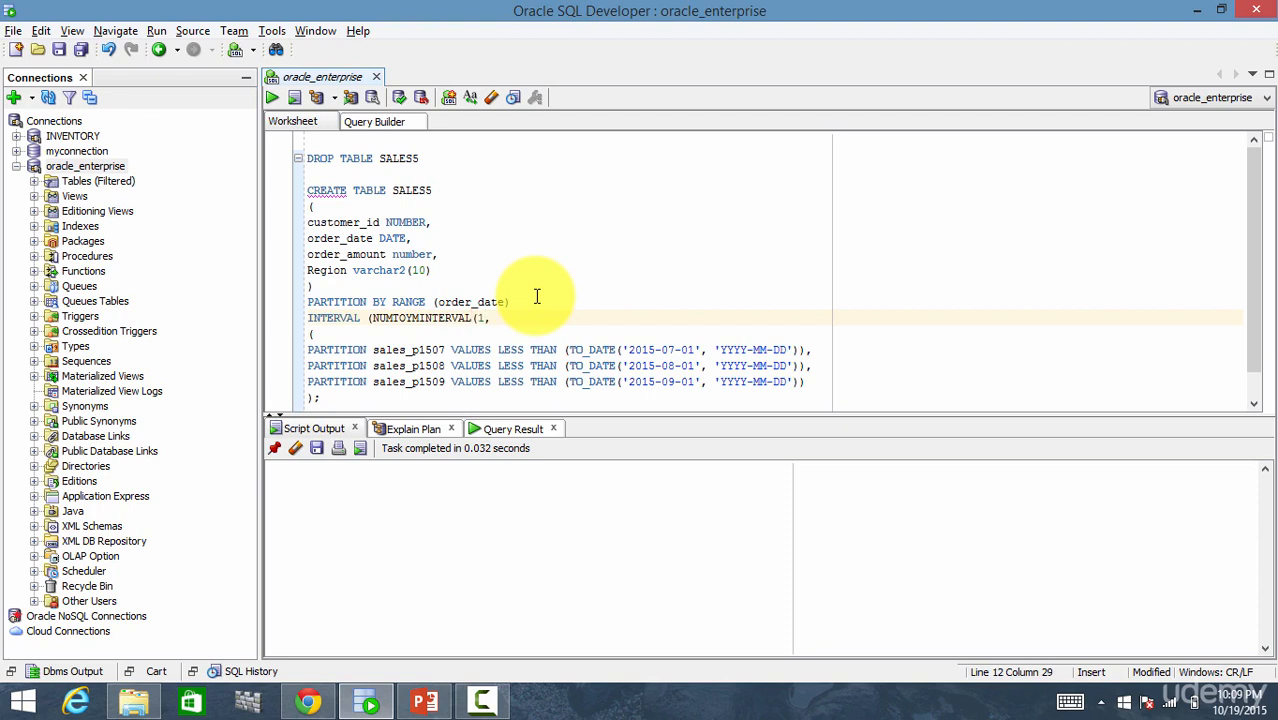
type("'MONTH'))")
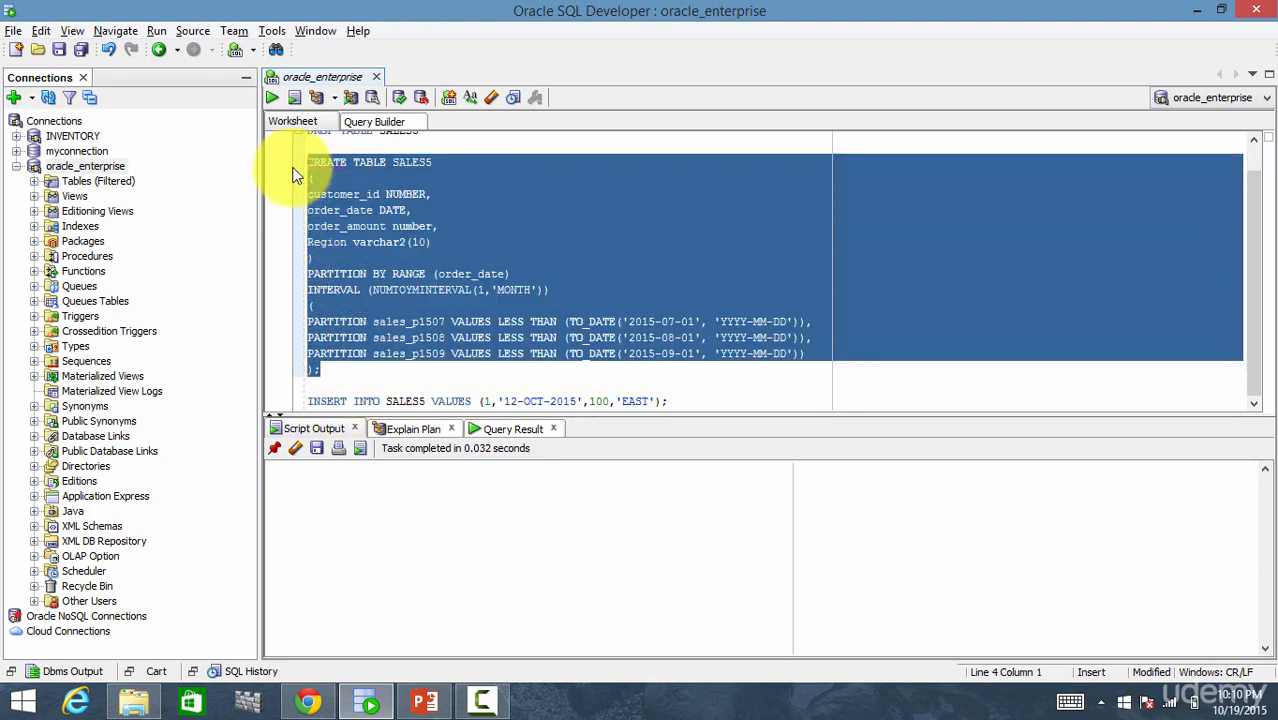
Run the CREATE TABLE SALES5 statement with the one-month interval clause.
left_click(272, 96)
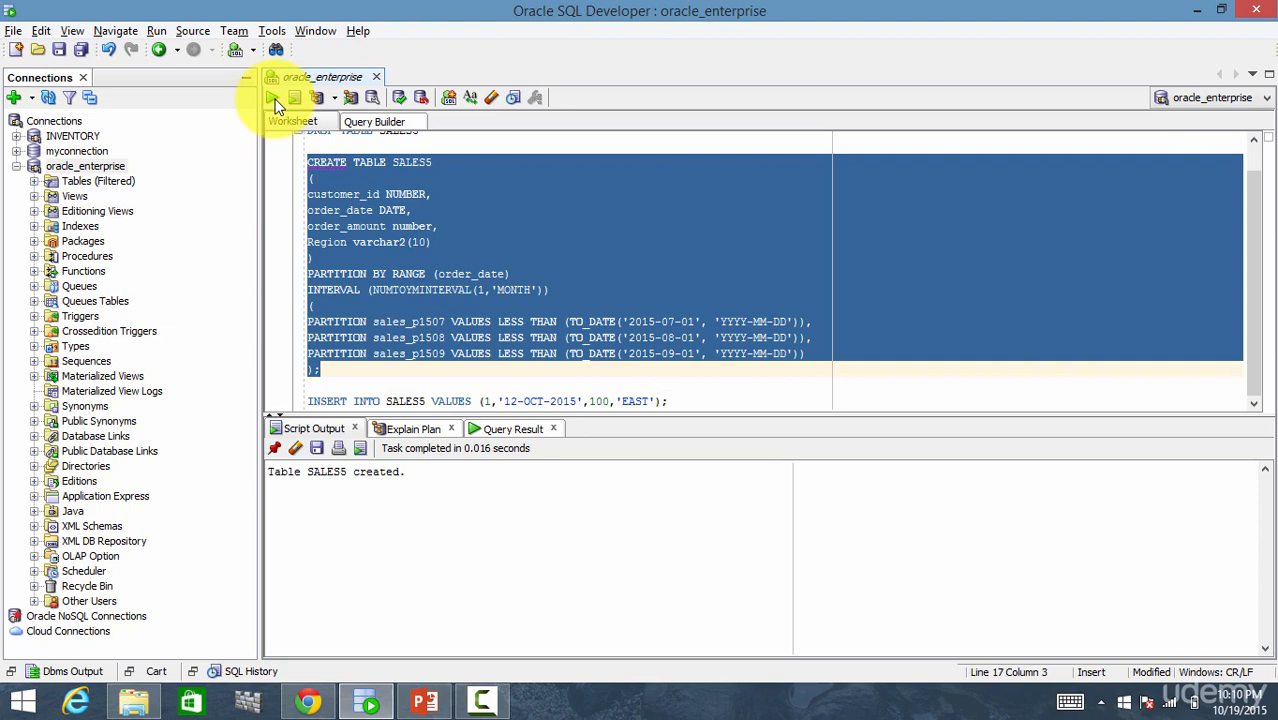
mouse_move(692, 380)
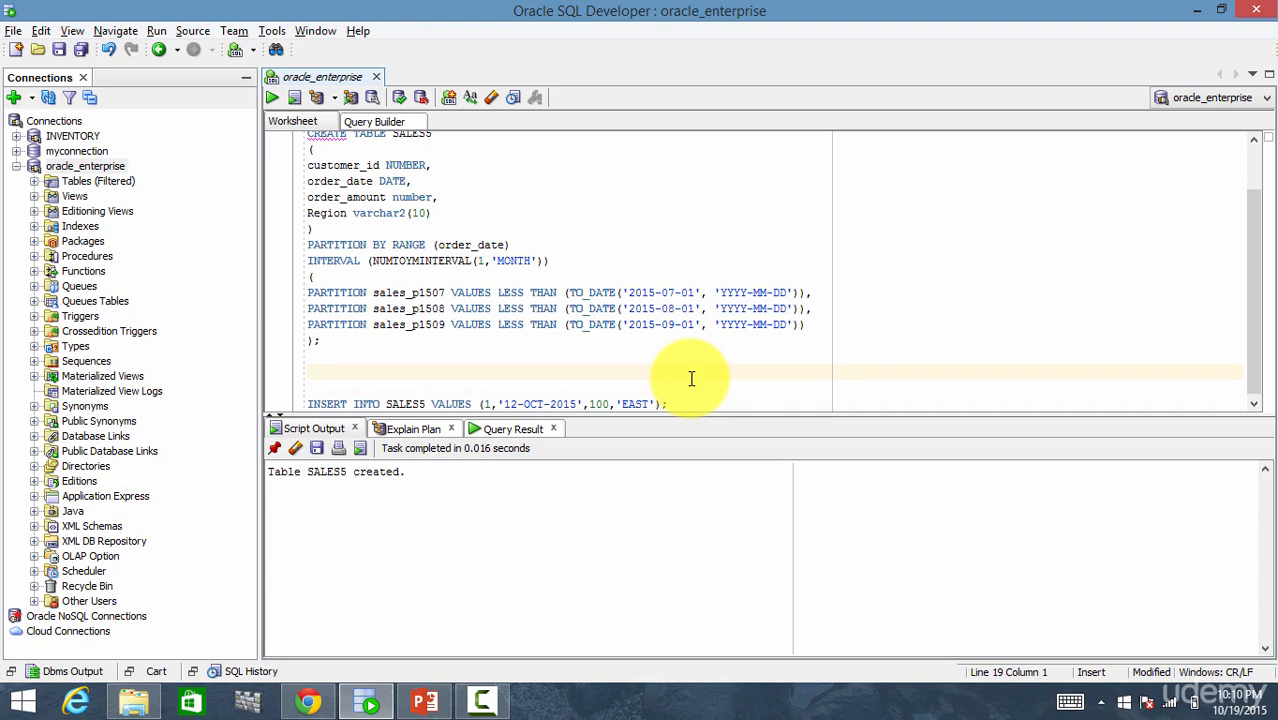
Query SELECT * FROM ALL_TAB_PARTITIONS and run it.
type("SELECT * FROM ALL")
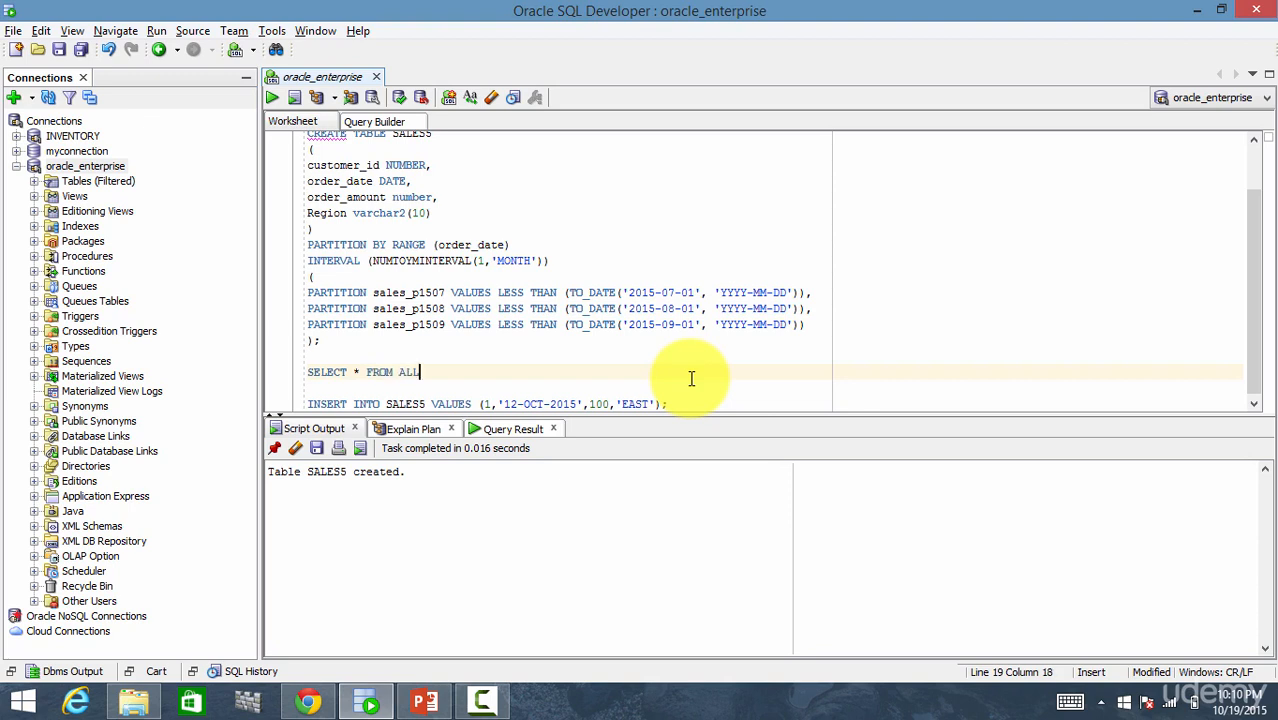
type("_TAB_")
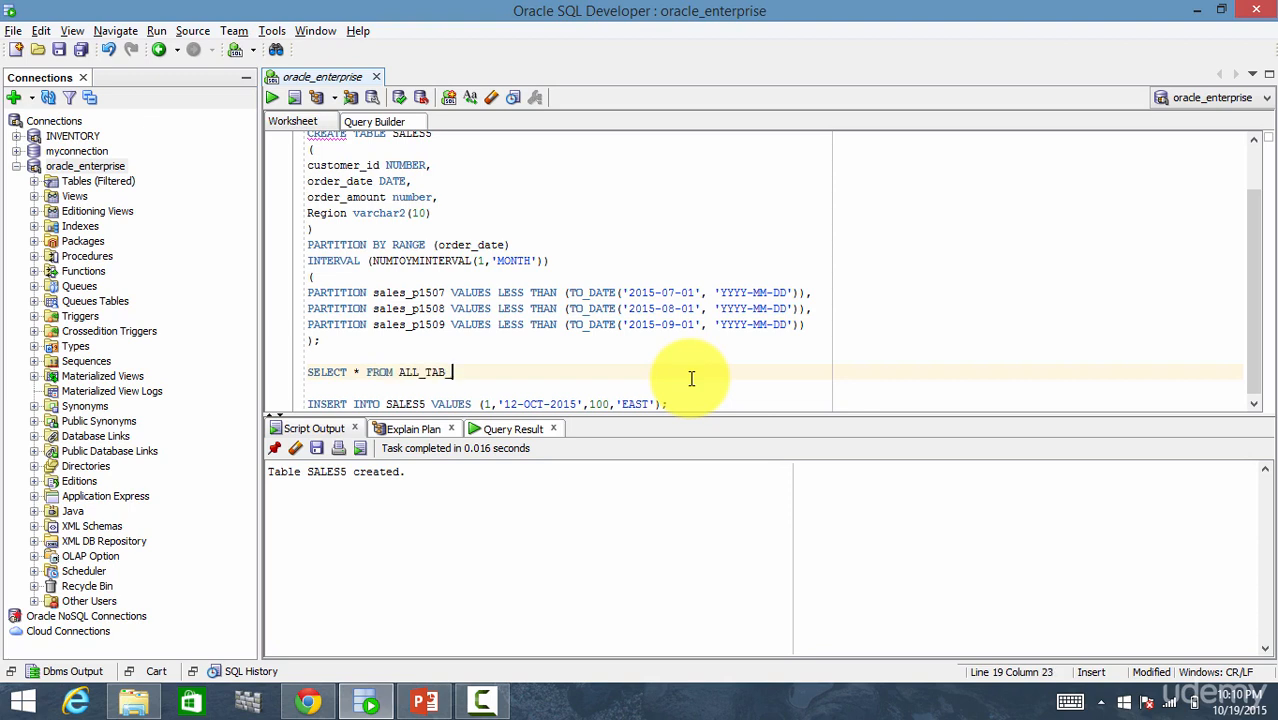
type("PARTITIONS")
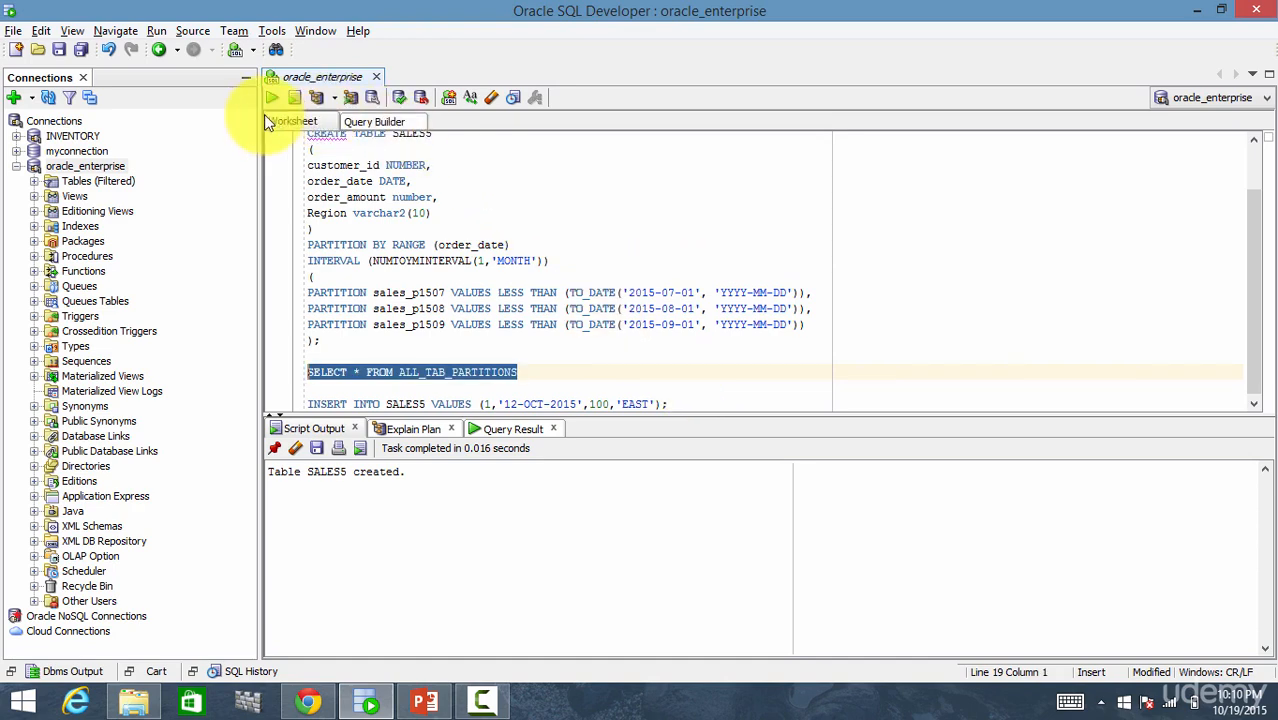
left_click(272, 96)
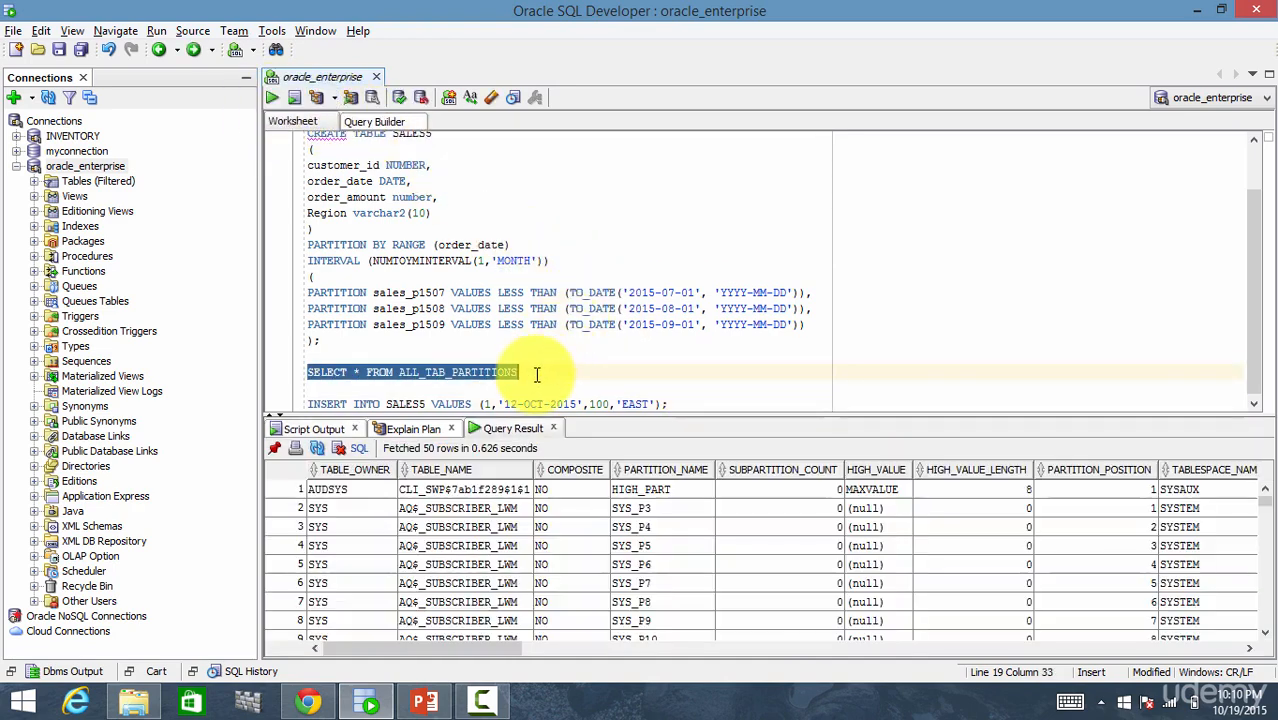
Limit the query with WHERE TABLE_NAME = 'SALES5', returning partitions SALES_P1507, P1508, P1509.
type("WHERE TABLE_NAME = '")
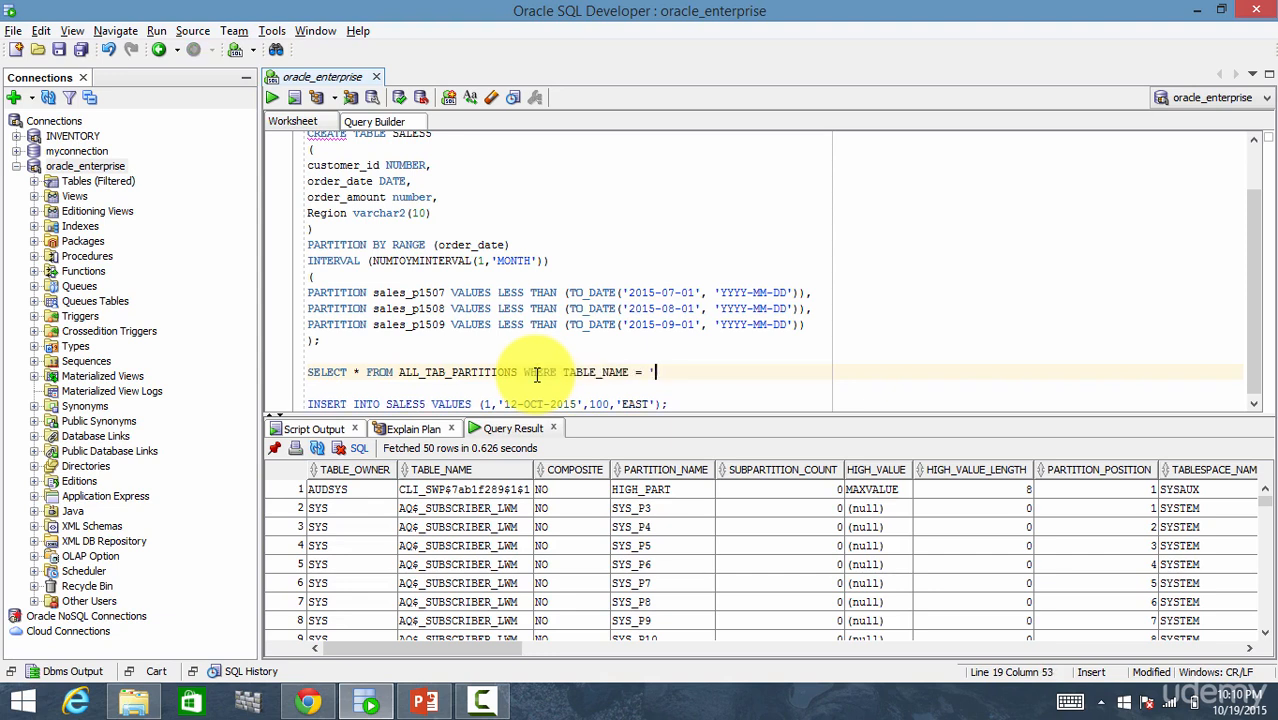
type("SALES5'")
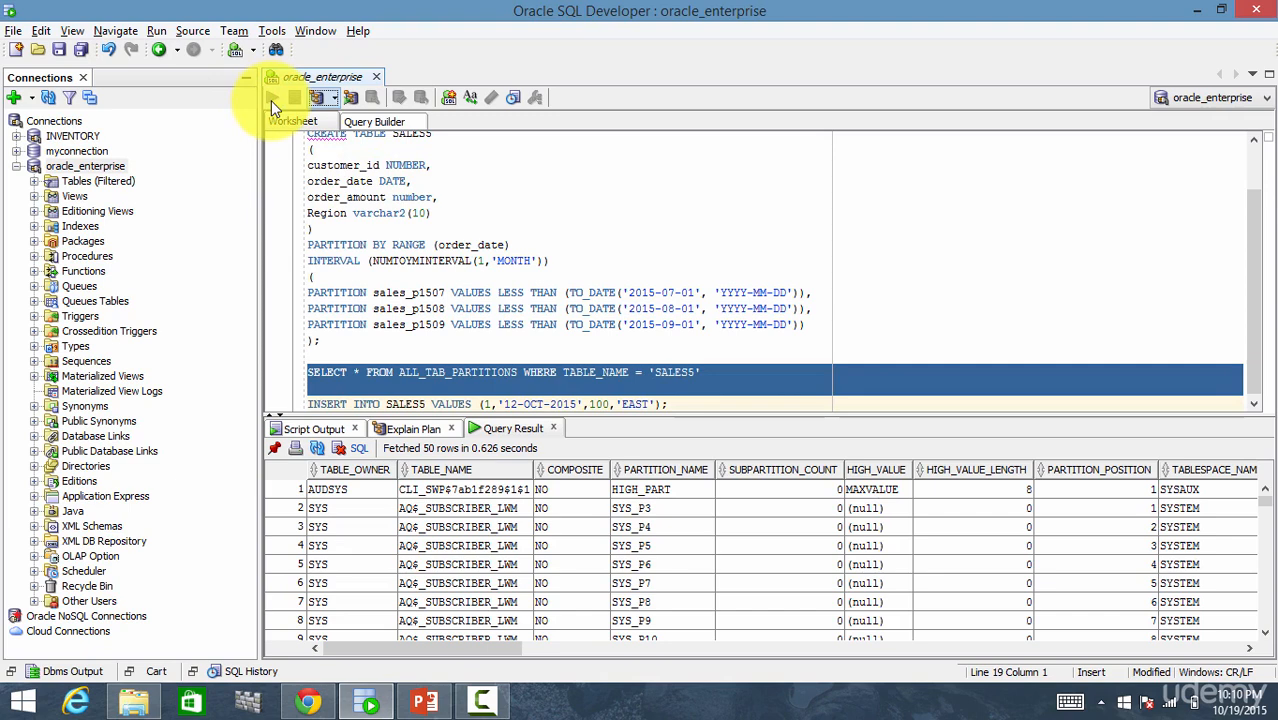
left_click(272, 96)
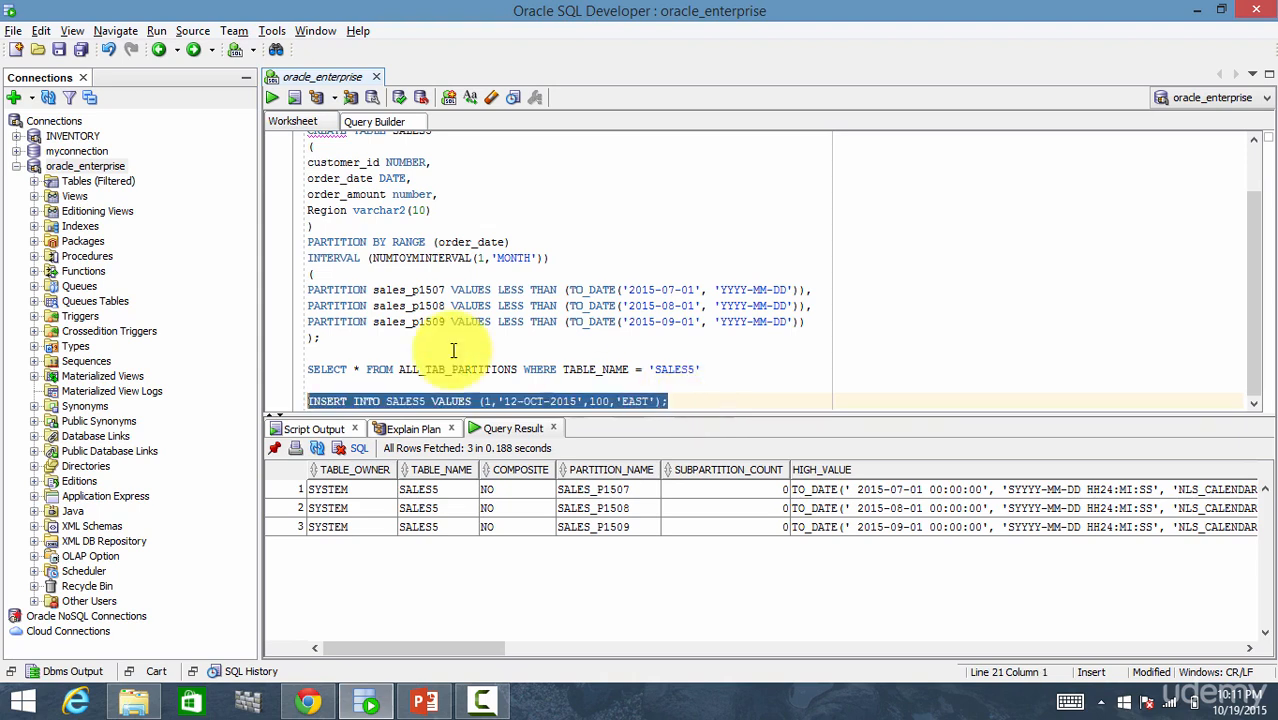
Run the 12-OCT-2015 insert into SALES5, now reporting 1 row inserted.
left_click(292, 96)
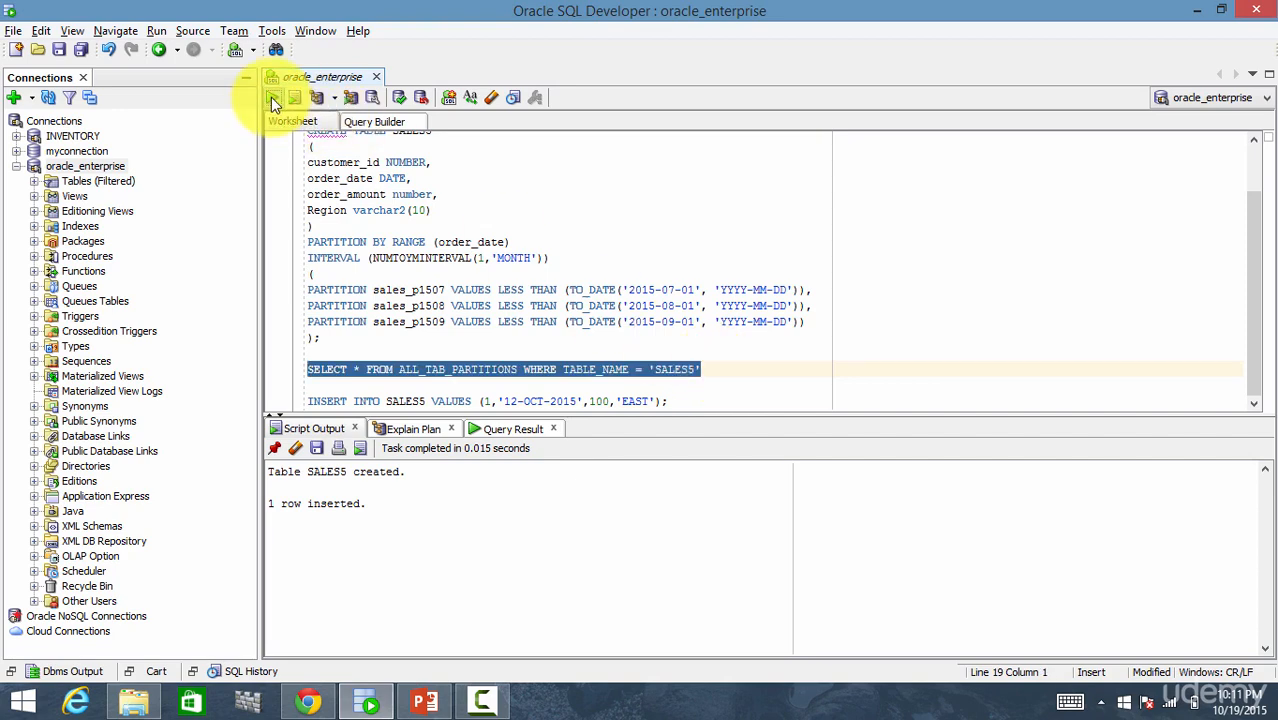
Rerun the ALL_TAB_PARTITIONS query, showing four partitions including auto-created SYS_P255.
left_click(272, 96)
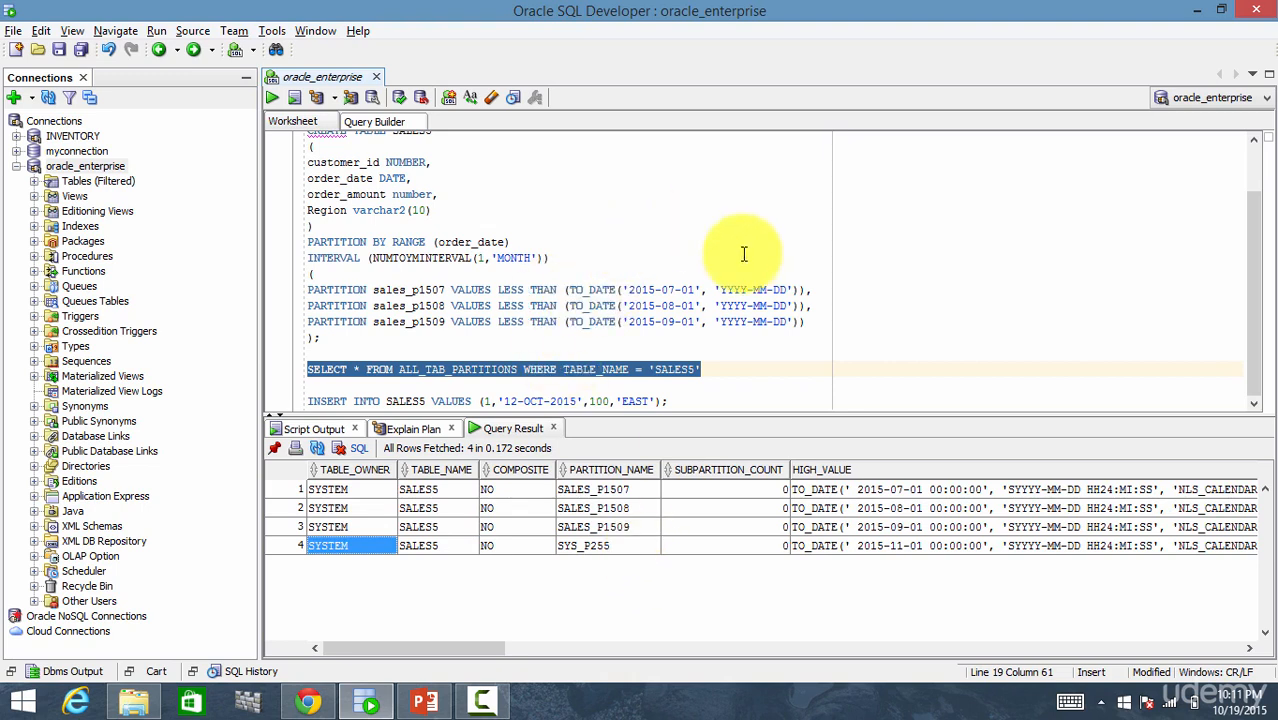
left_click(668, 400)
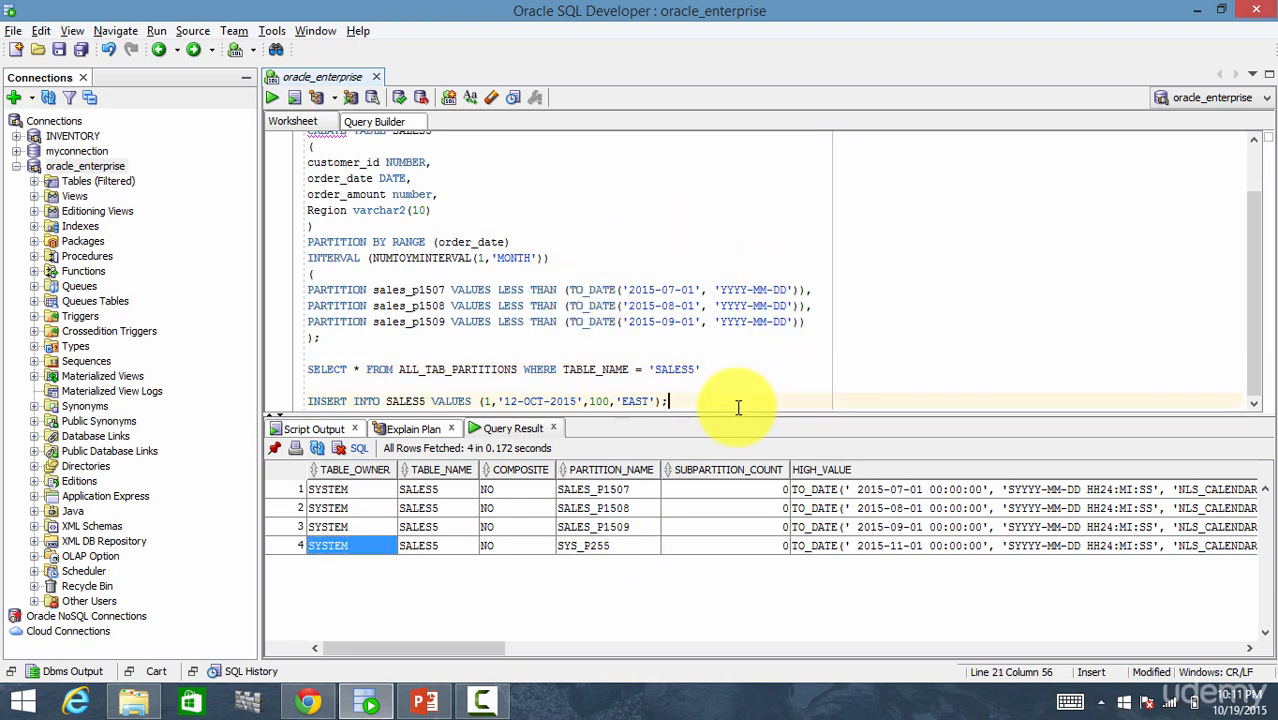